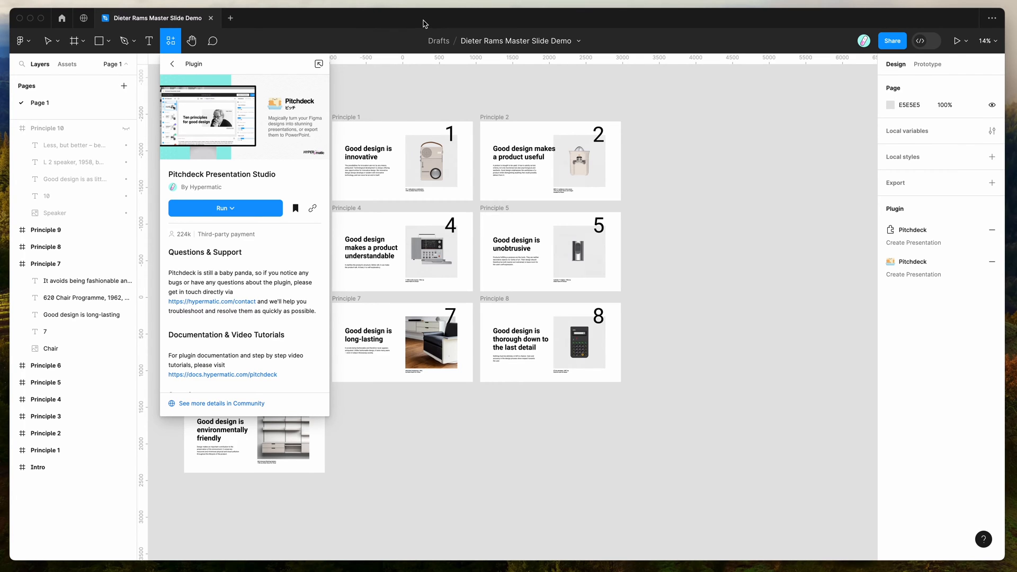
{"action": "mouse_move", "coordinate": [421, 24]}
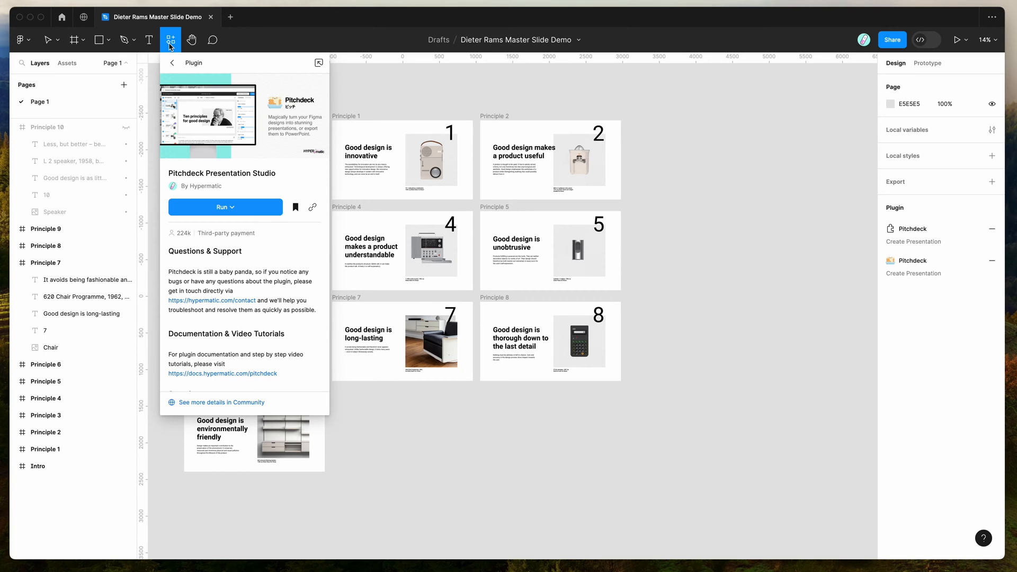
{"action": "mouse_move", "coordinate": [196, 145]}
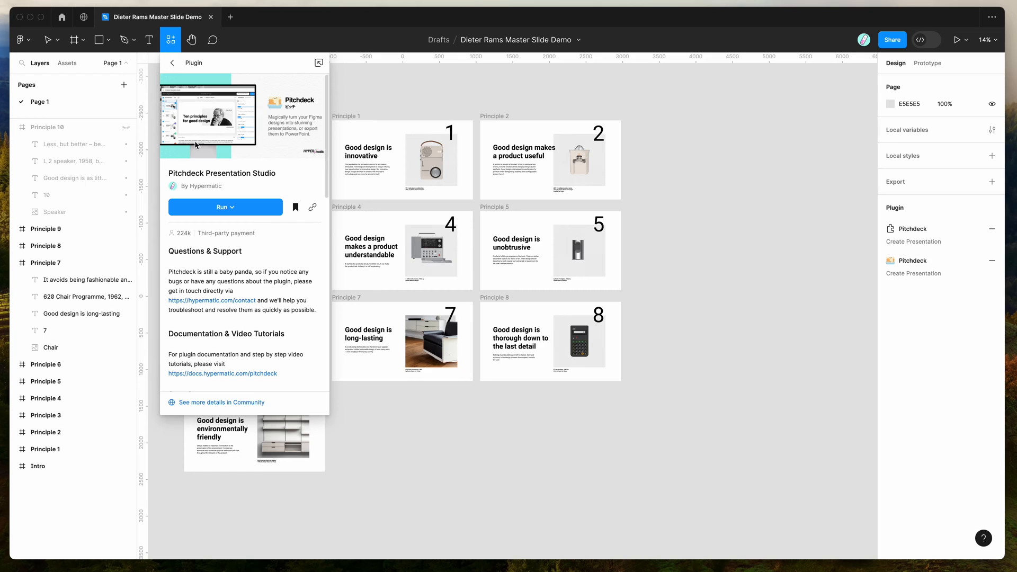
{"action": "mouse_move", "coordinate": [212, 169]}
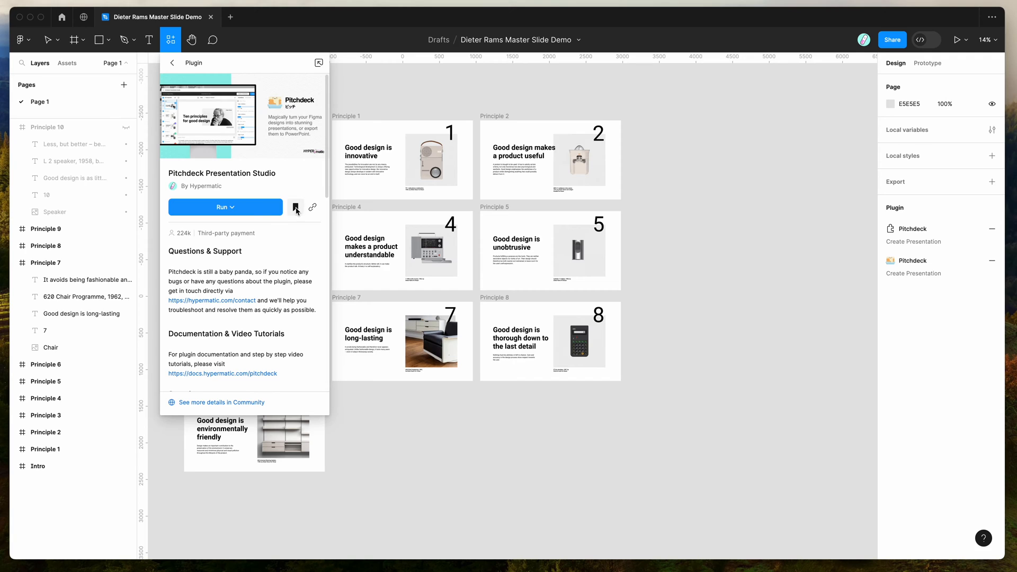
{"action": "mouse_move", "coordinate": [296, 207]}
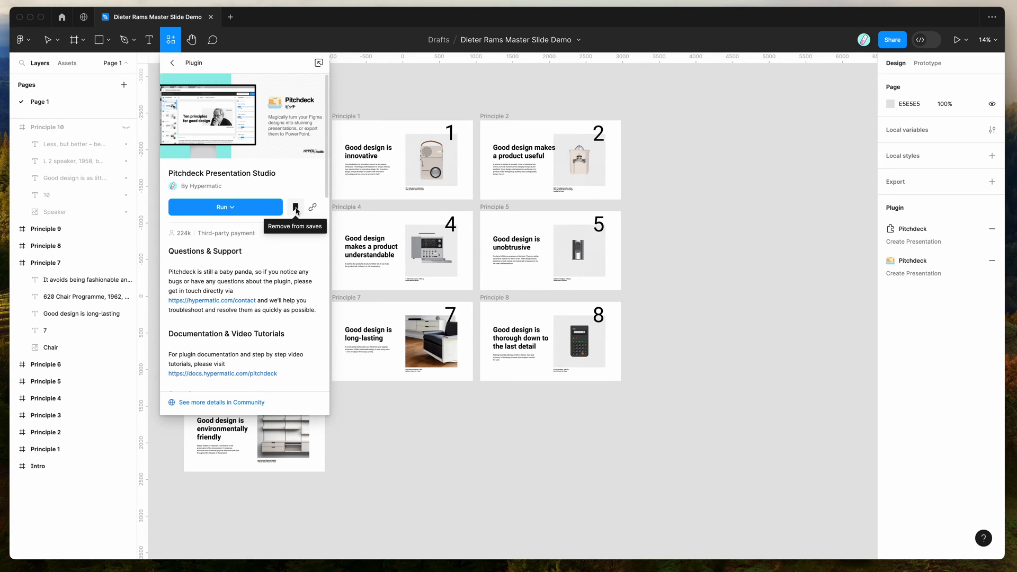
{"action": "mouse_move", "coordinate": [292, 182]}
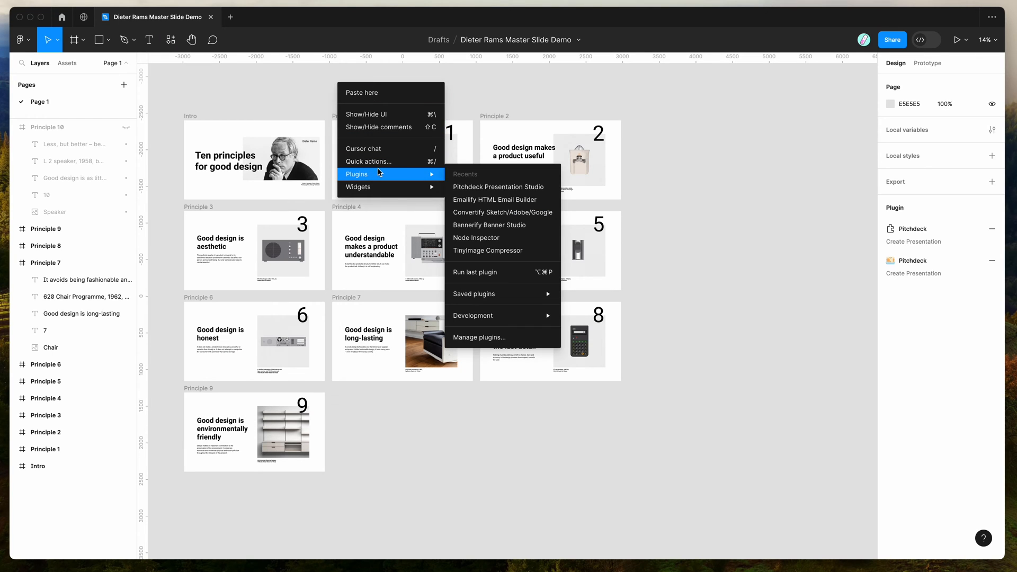
{"action": "mouse_move", "coordinate": [474, 294]}
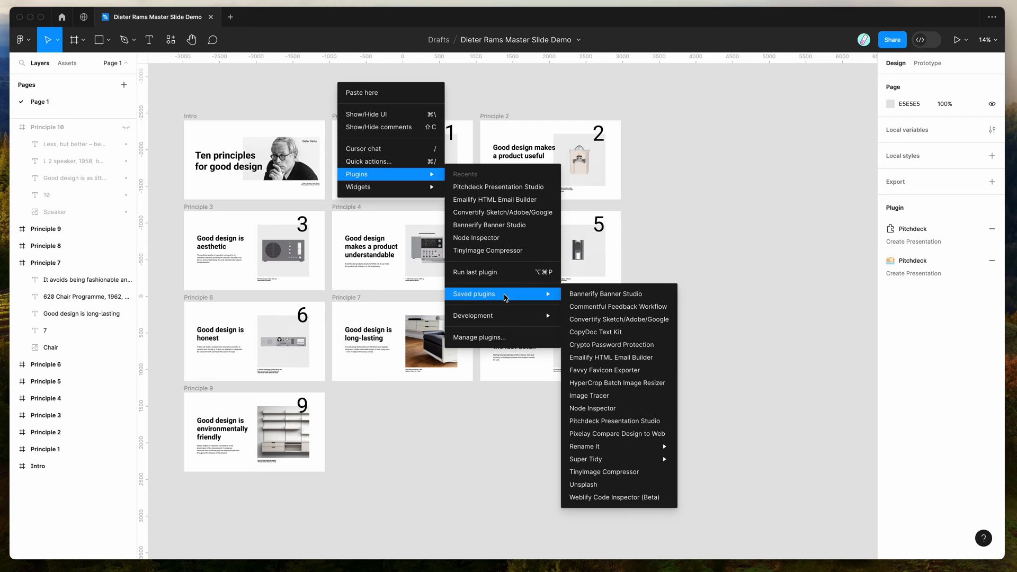
Run the saved Pitchdeck Presentation Studio plugin on the Dieter Rams deck
{"action": "left_click", "coordinate": [617, 428]}
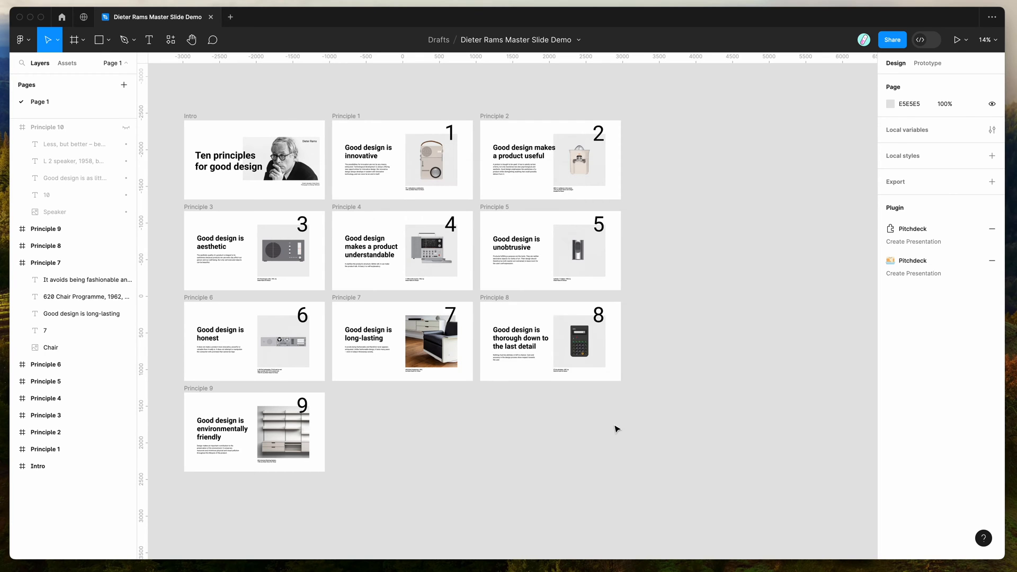
{"action": "left_click", "coordinate": [914, 241]}
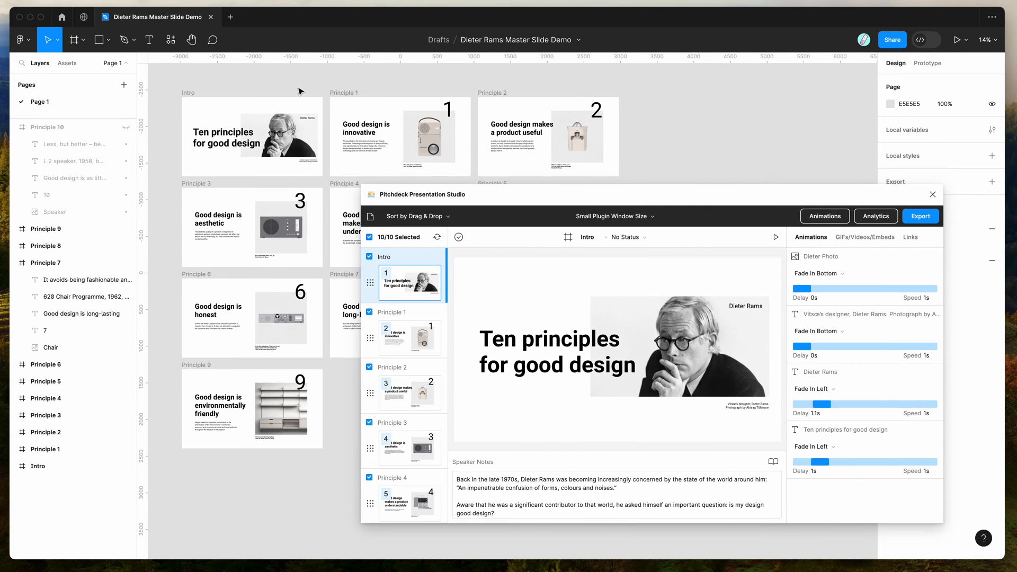
{"action": "mouse_move", "coordinate": [245, 89]}
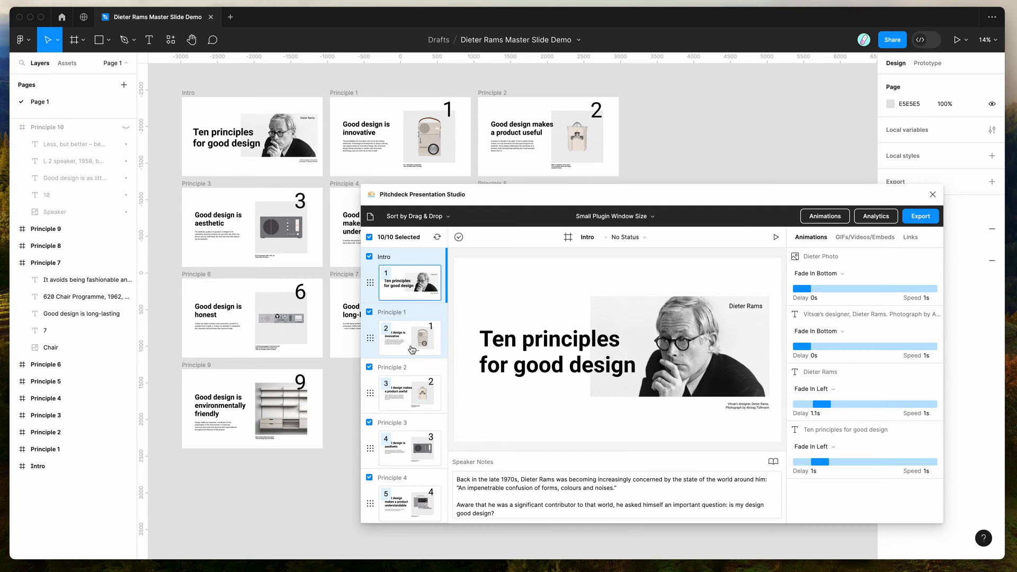
{"action": "mouse_move", "coordinate": [451, 342]}
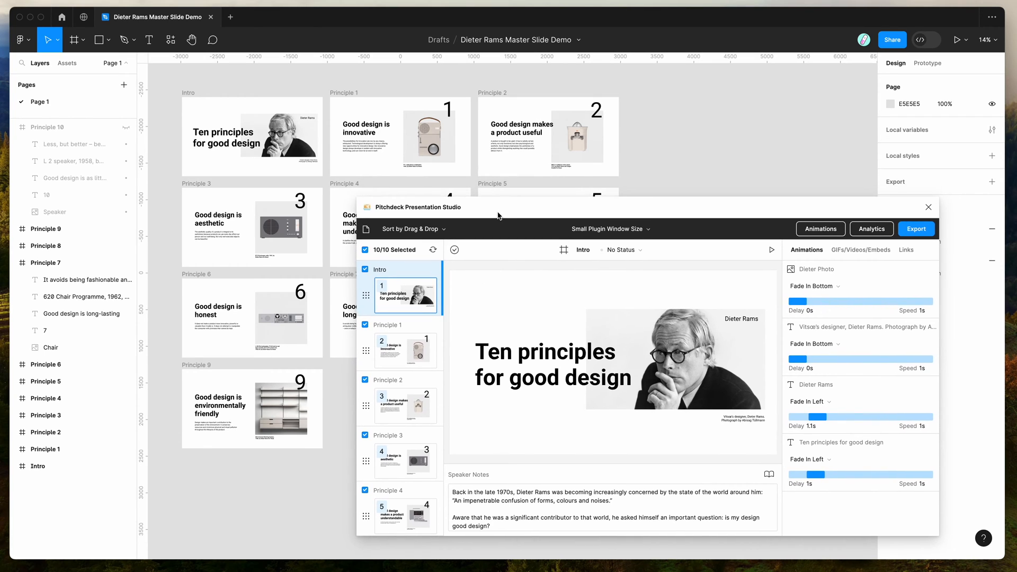
Move the Pitchdeck window down and right so the slide frames stay visible
{"action": "left_click_drag", "start_coordinate": [498, 214], "coordinate": [537, 216]}
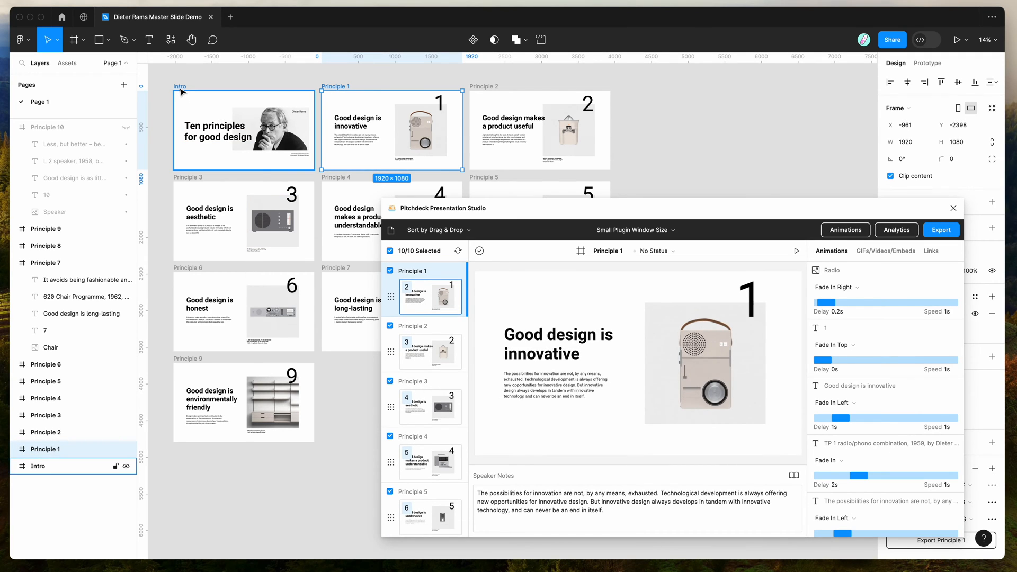
Convert the Principle 1 slide frame into a component
{"action": "left_click", "coordinate": [429, 296]}
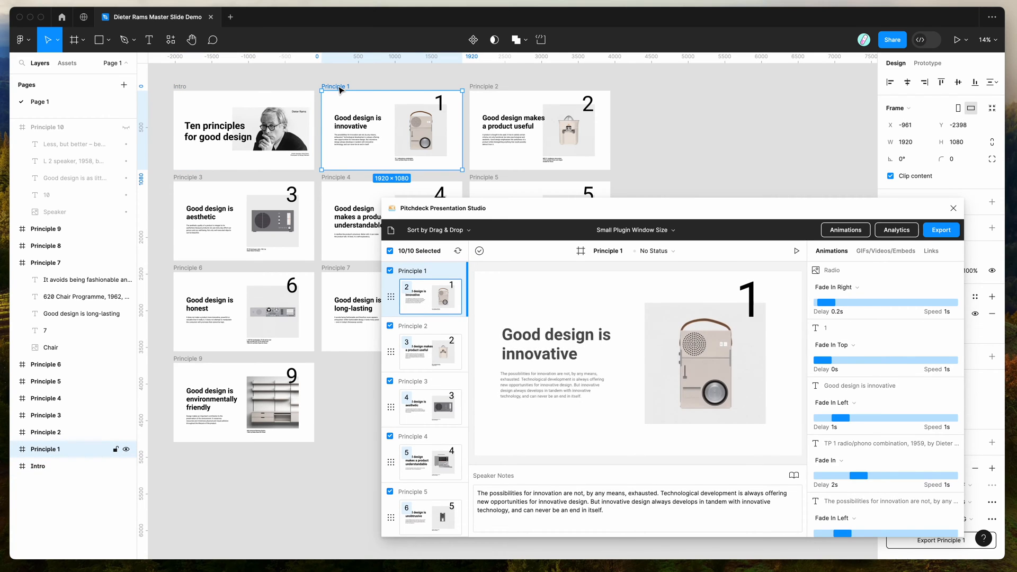
{"action": "right_click", "coordinate": [340, 90]}
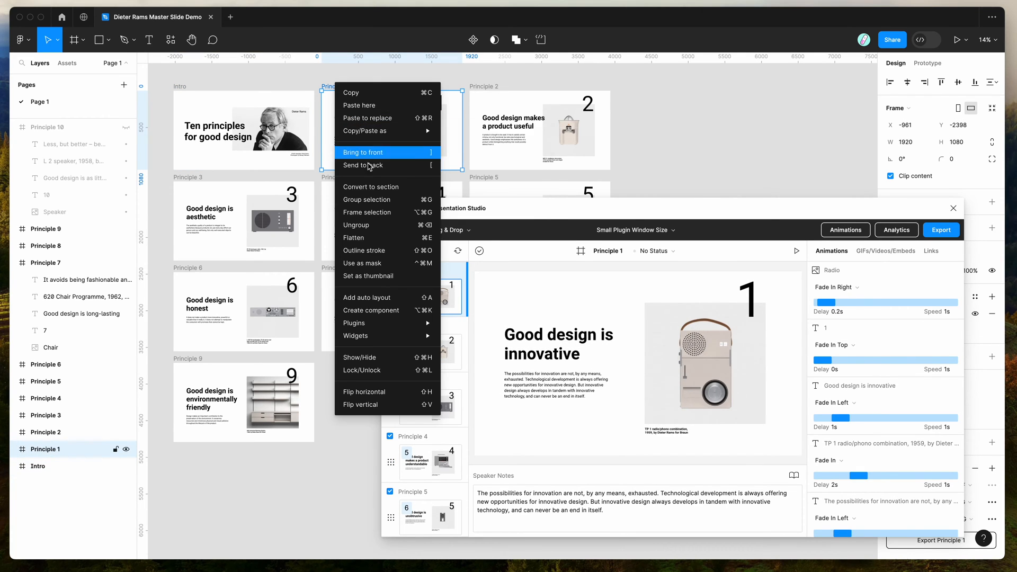
{"action": "left_click", "coordinate": [363, 151]}
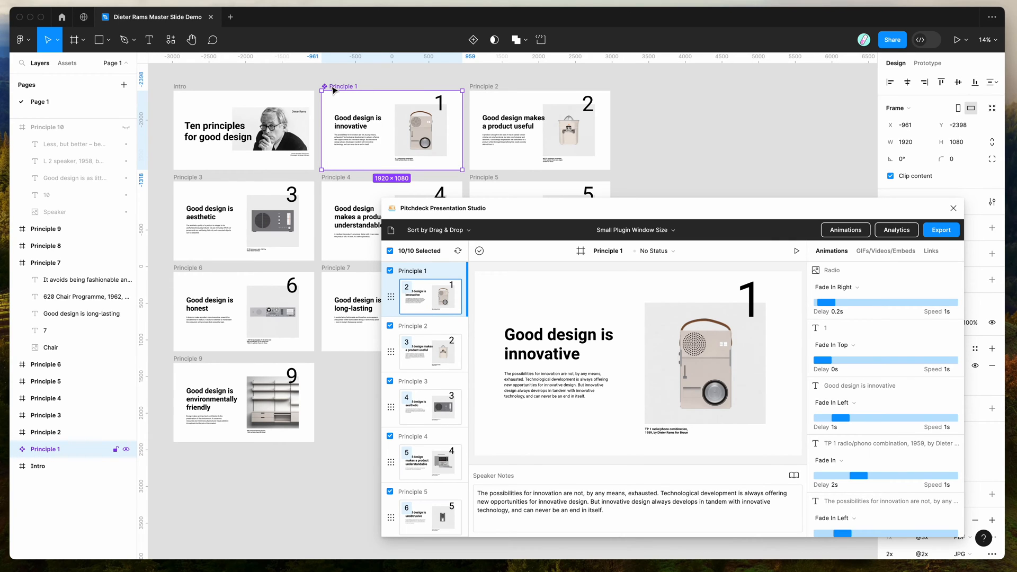
Convert the Intro slide frame into a component and preview Principle 2
{"action": "left_click", "coordinate": [244, 129]}
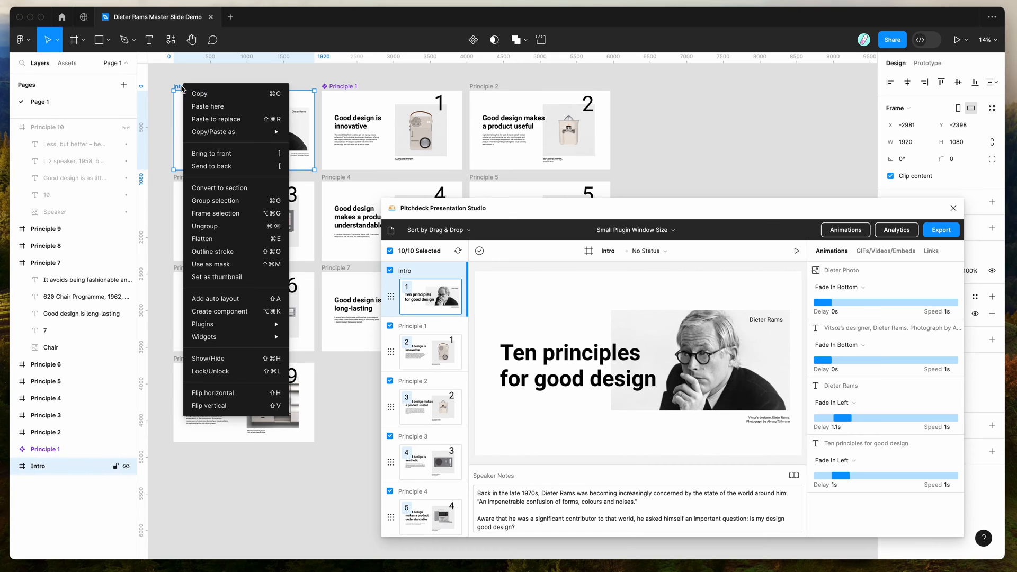
{"action": "mouse_move", "coordinate": [235, 213]}
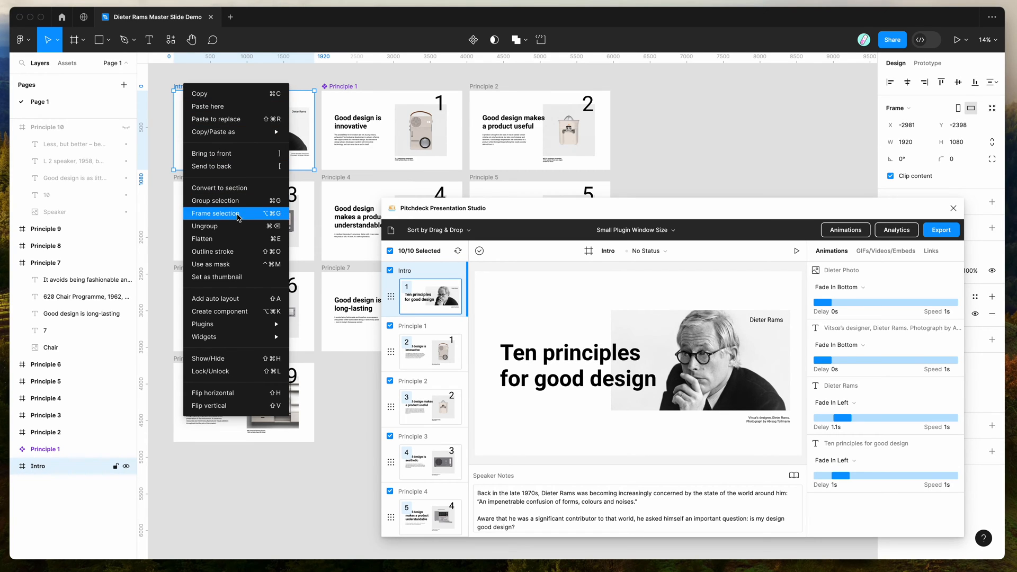
{"action": "left_click", "coordinate": [216, 212]}
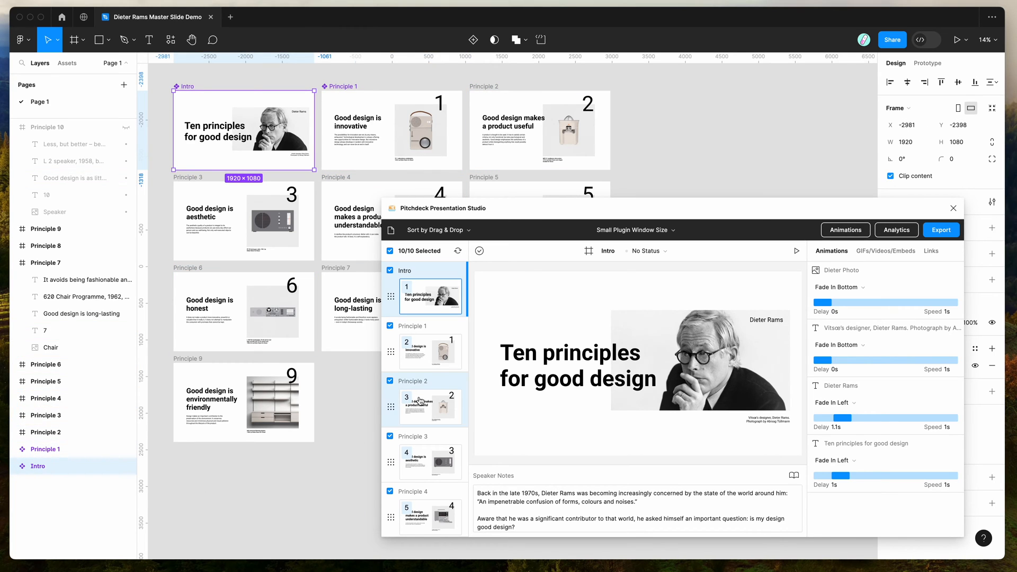
{"action": "left_click", "coordinate": [430, 406]}
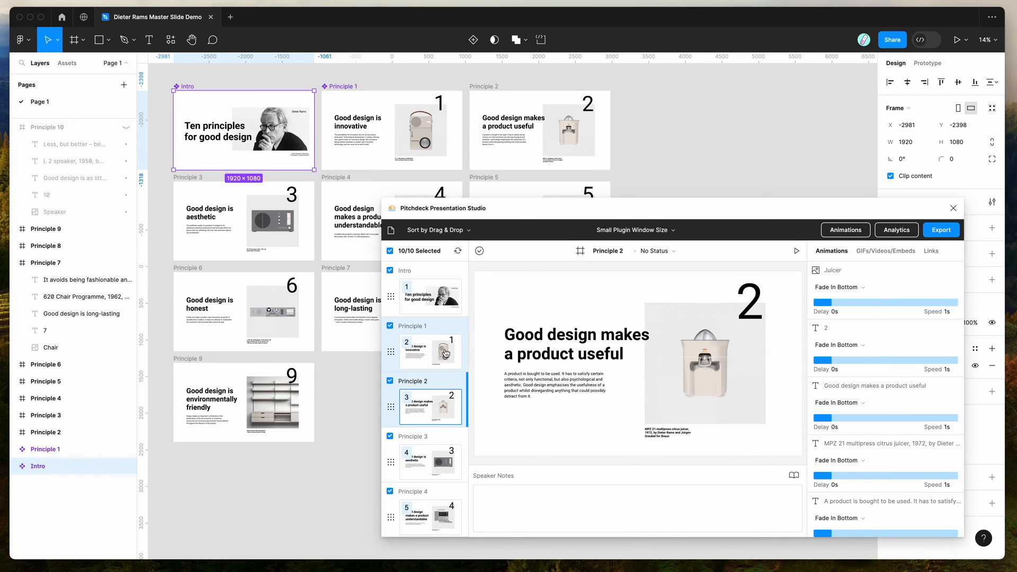
Preview Principle 1 and inspect its text and Radio image layers
{"action": "left_click", "coordinate": [430, 351]}
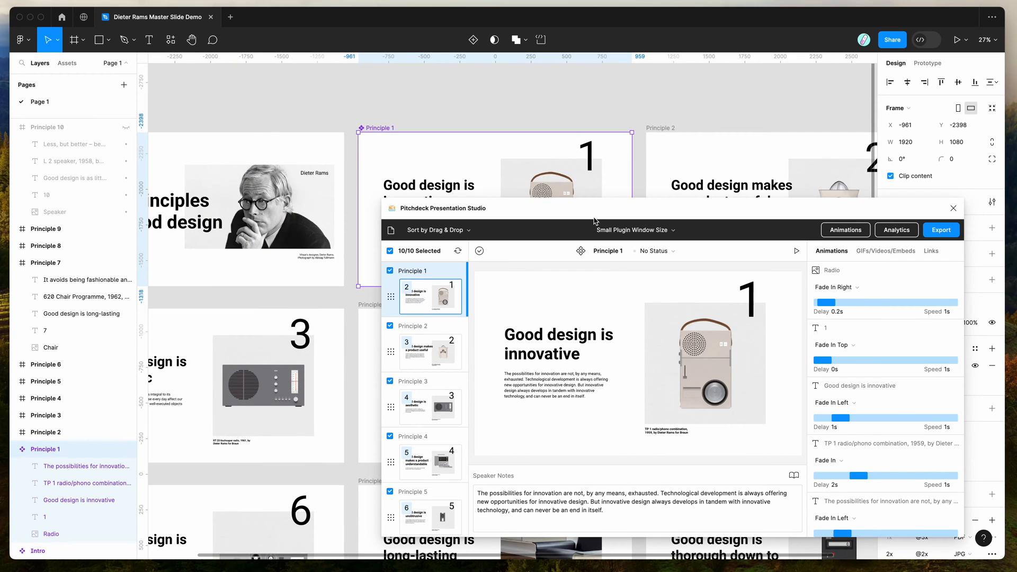
{"action": "scroll", "scroll_direction": "down", "scroll_amount": 3}
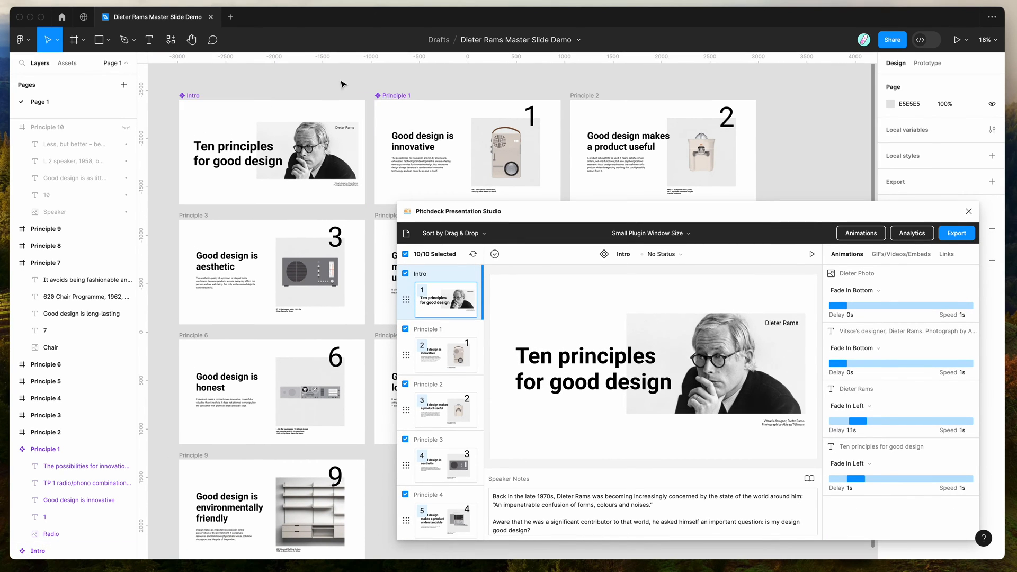
{"action": "mouse_move", "coordinate": [828, 224]}
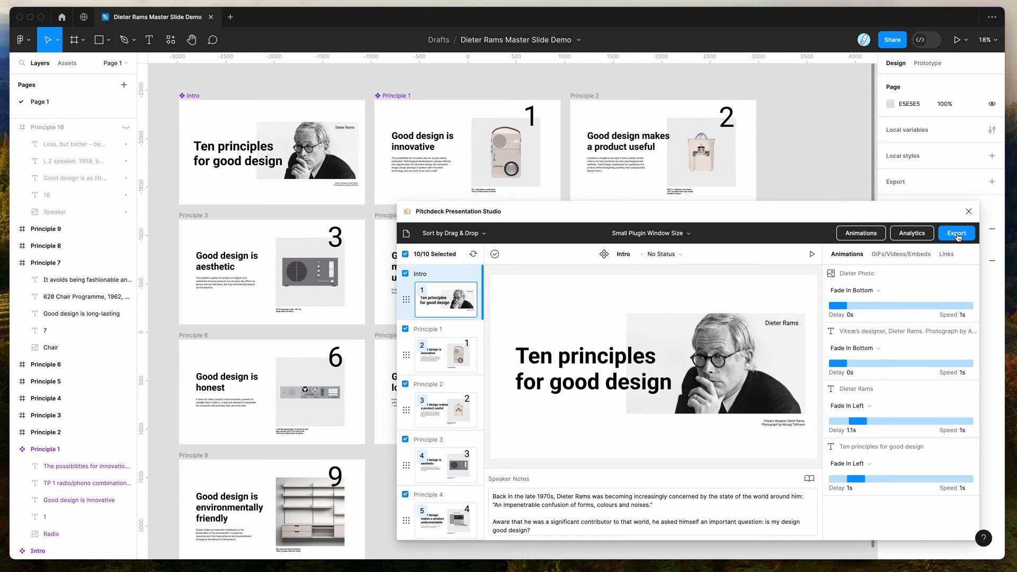
Keep PowerPoint (.pptx) export, enable Create Master Slides from Components and disable Compress Images
{"action": "left_click", "coordinate": [956, 233]}
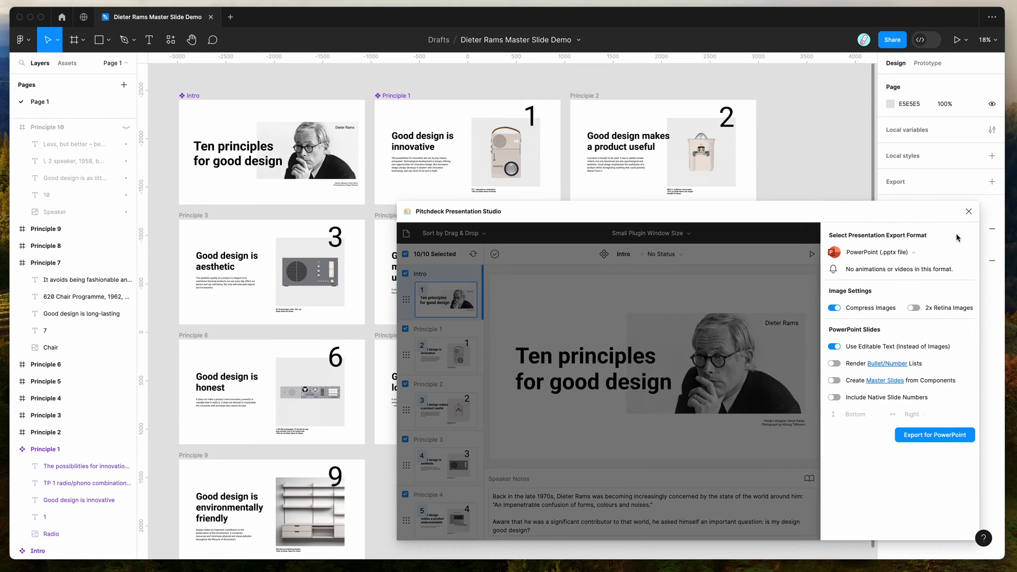
{"action": "left_click", "coordinate": [900, 252]}
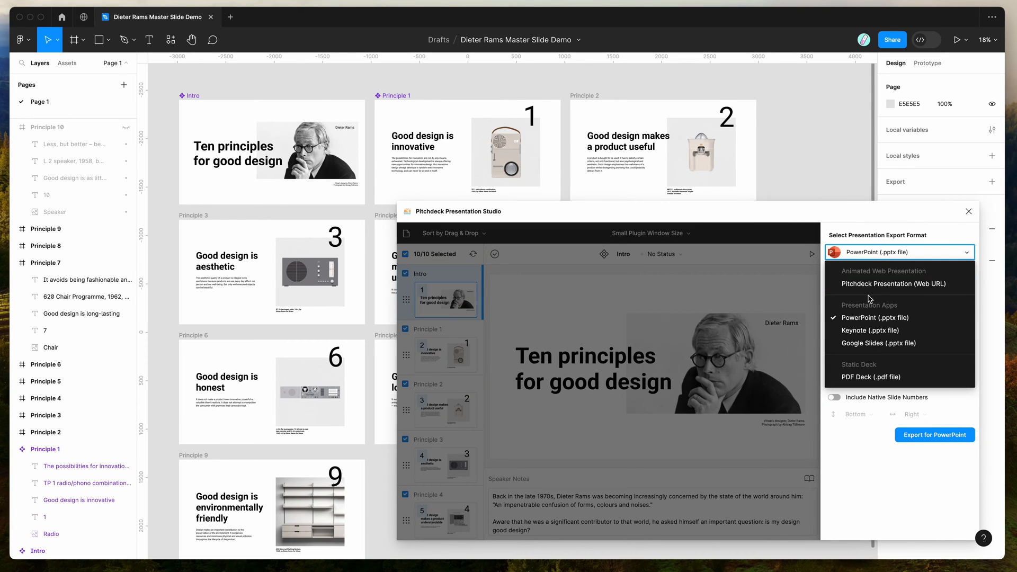
{"action": "mouse_move", "coordinate": [873, 318]}
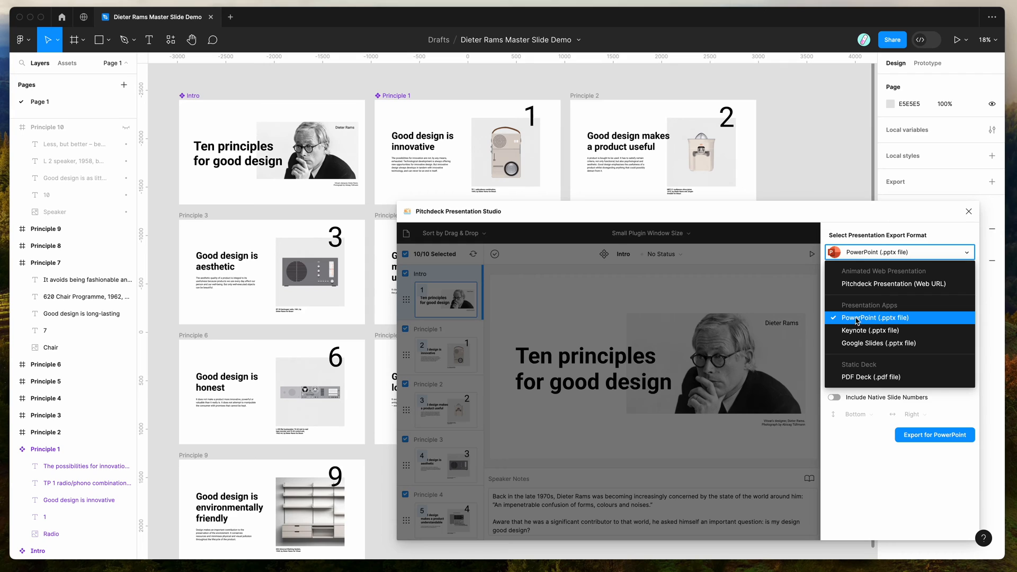
{"action": "left_click", "coordinate": [871, 317]}
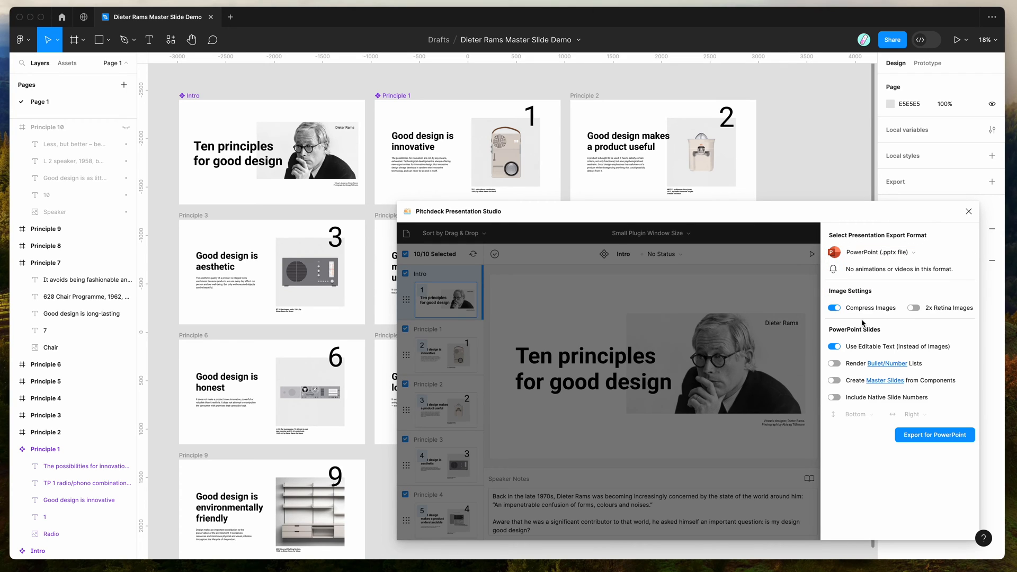
{"action": "mouse_move", "coordinate": [856, 386]}
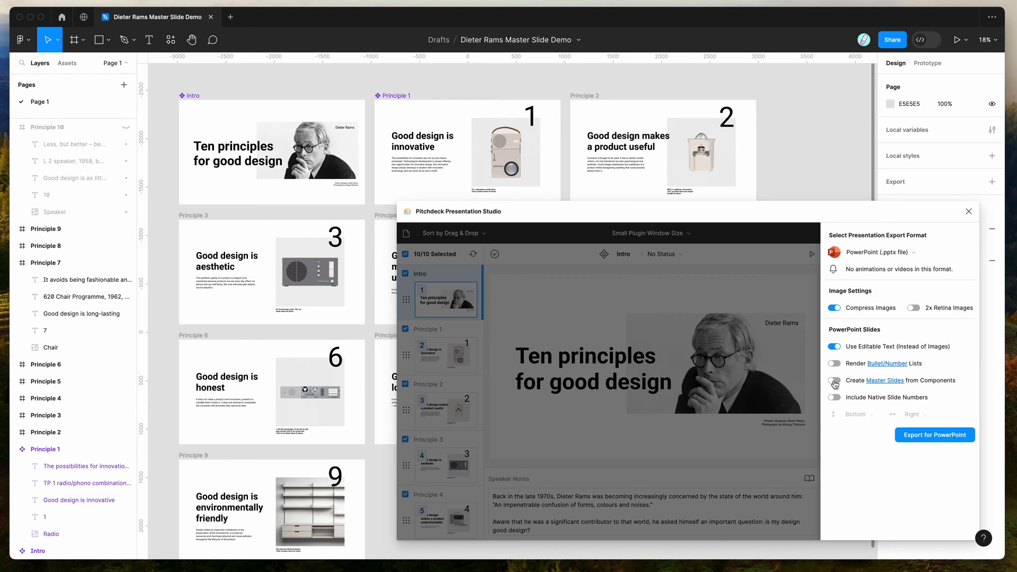
{"action": "left_click", "coordinate": [835, 380]}
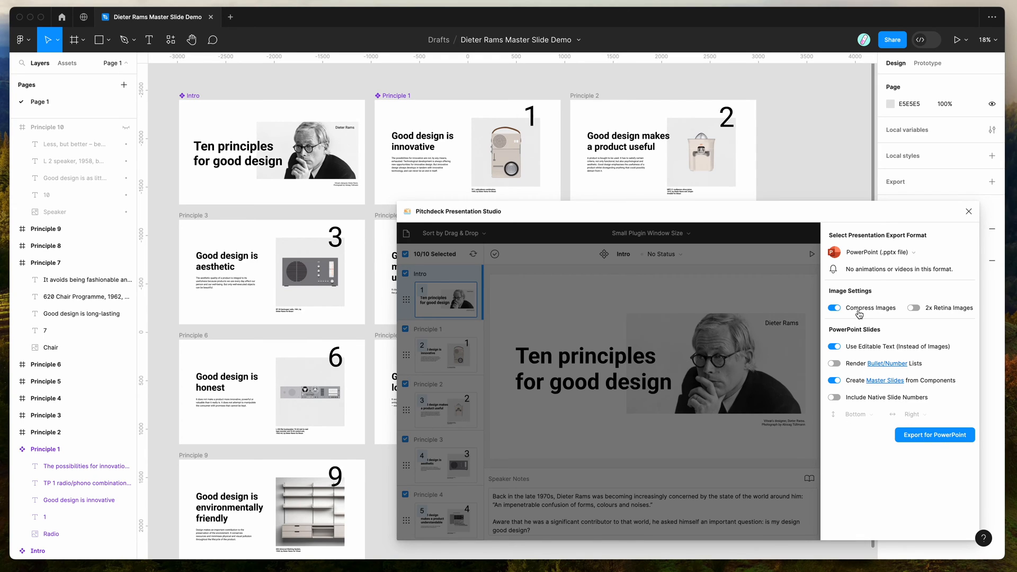
{"action": "left_click", "coordinate": [834, 307]}
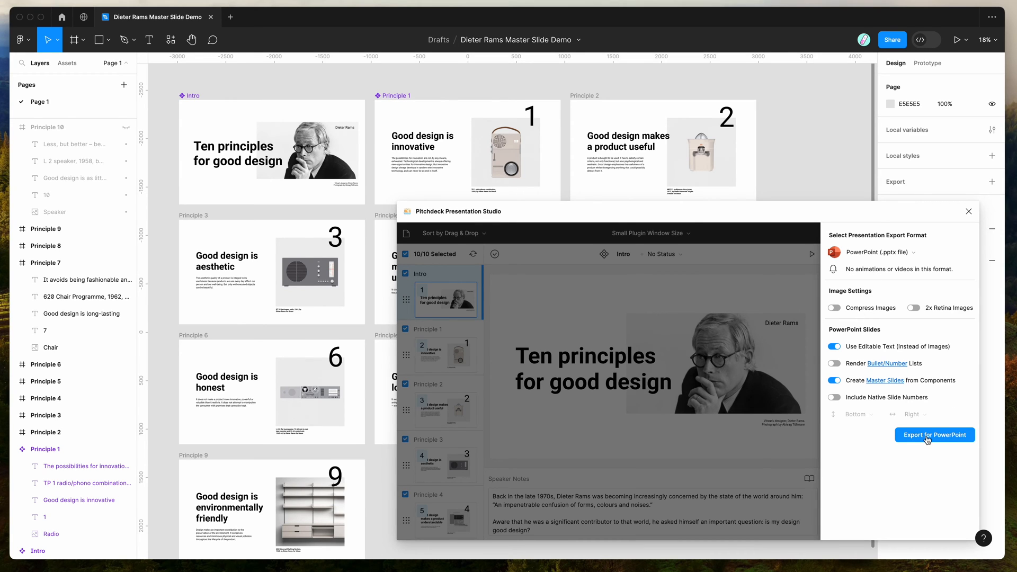
Export the deck as a .pptx file and save it to the Desktop
{"action": "left_click", "coordinate": [934, 434]}
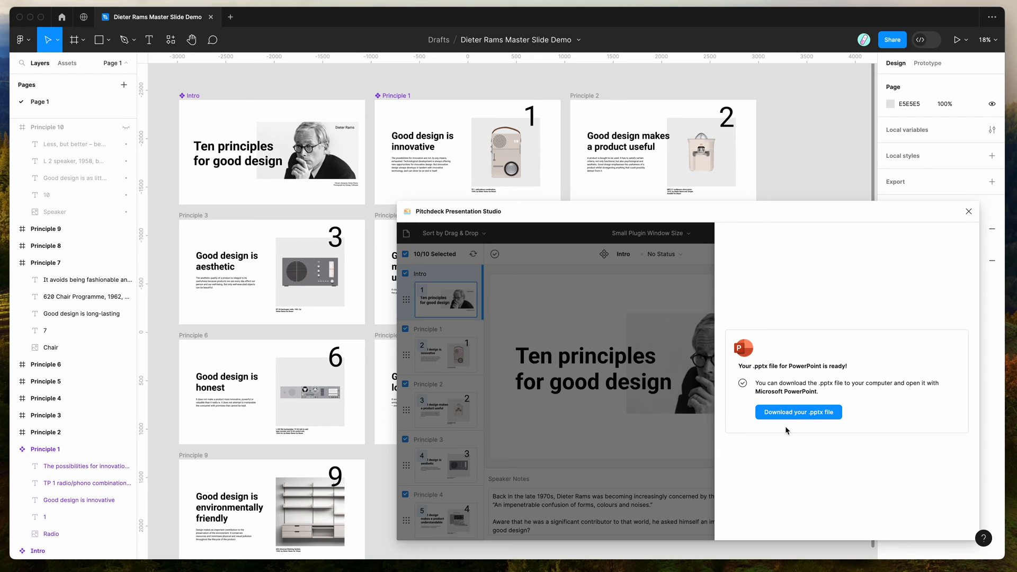
{"action": "mouse_move", "coordinate": [780, 431]}
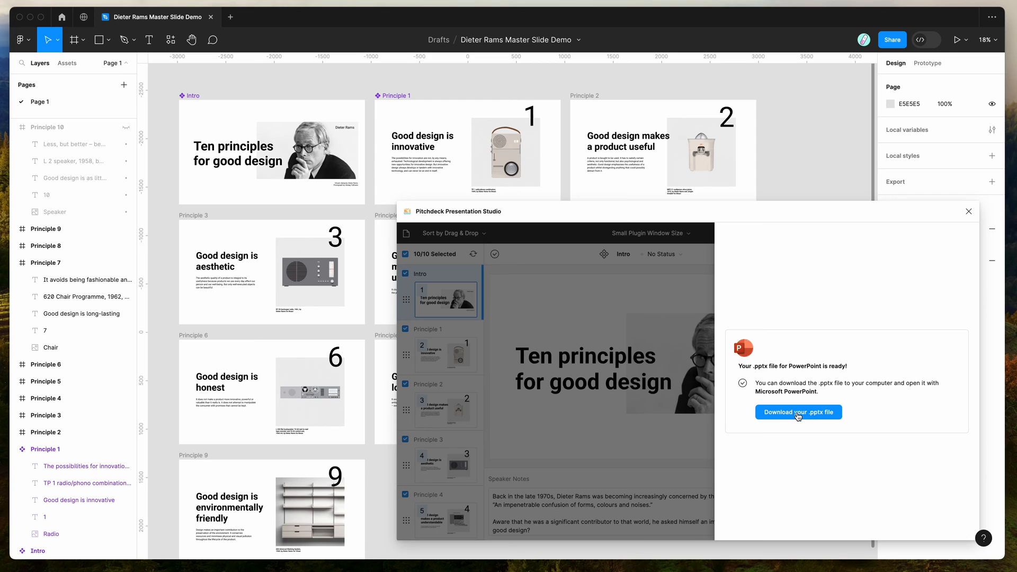
{"action": "left_click", "coordinate": [799, 412]}
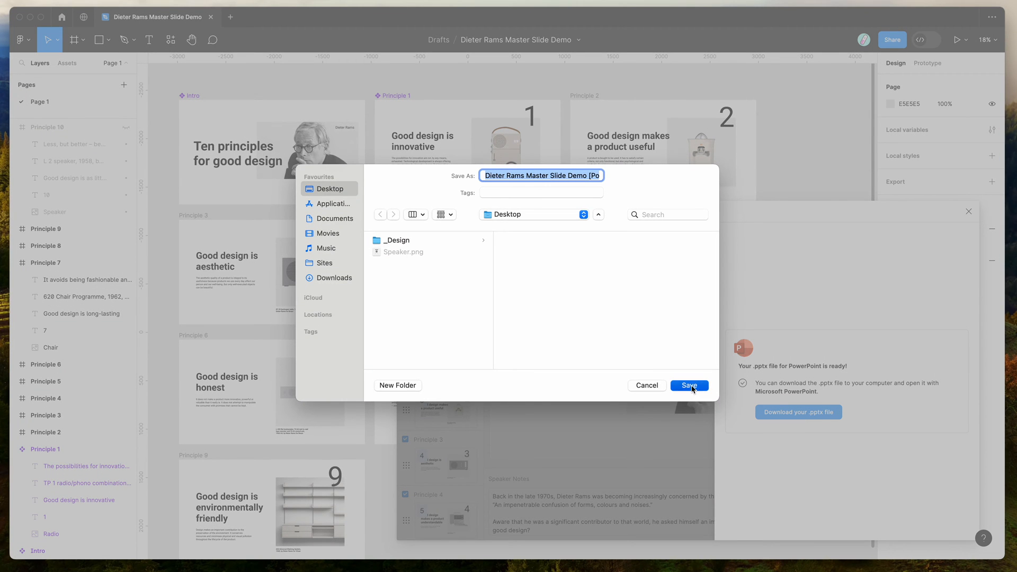
{"action": "left_click", "coordinate": [689, 385]}
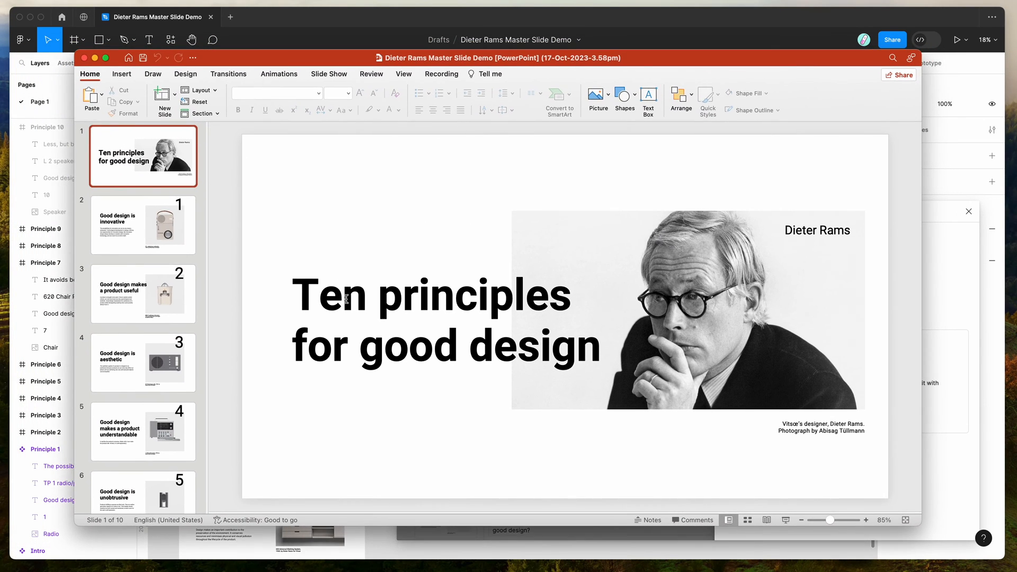
{"action": "left_click", "coordinate": [143, 293]}
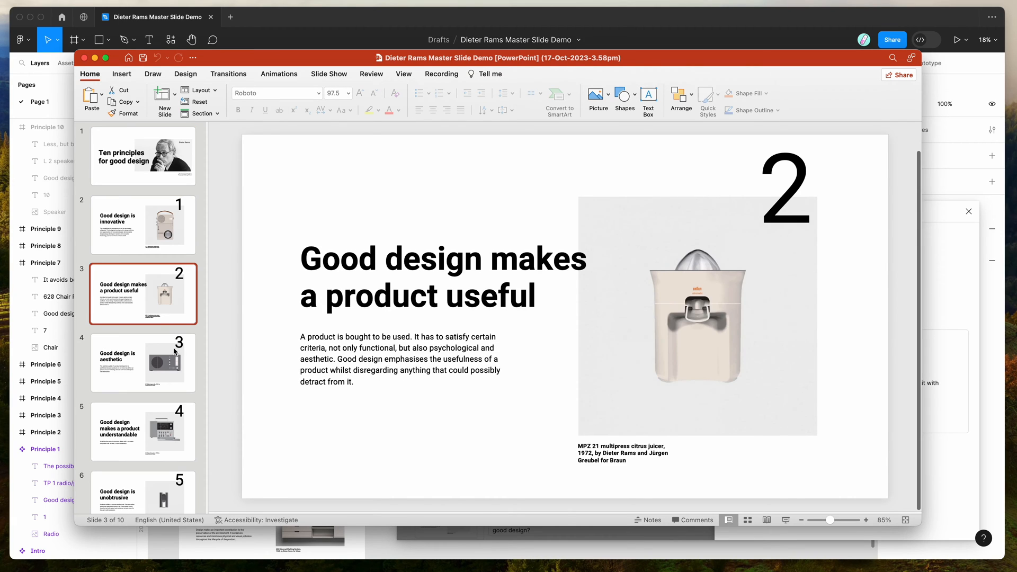
{"action": "left_click", "coordinate": [143, 362]}
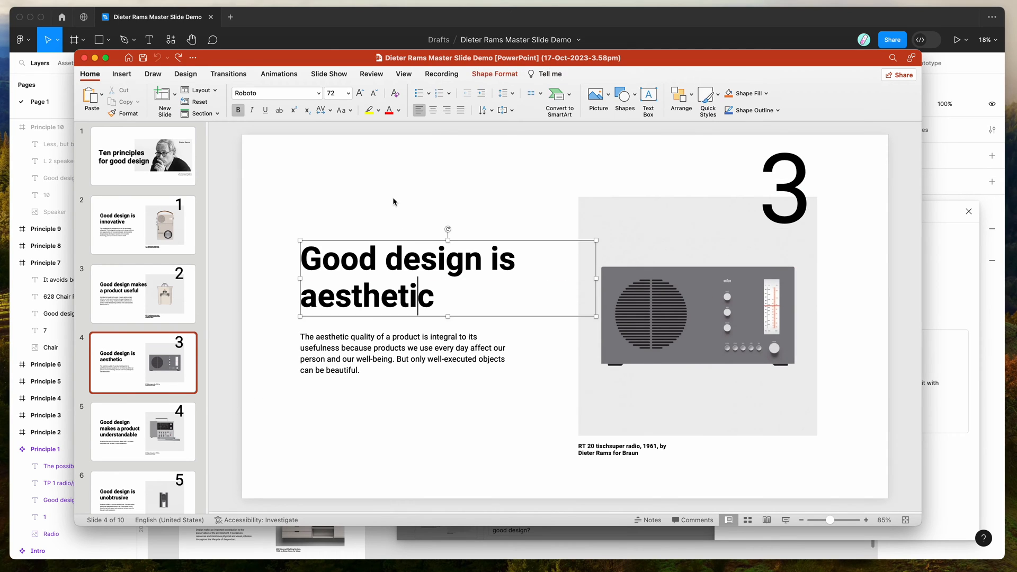
{"action": "left_click", "coordinate": [143, 156]}
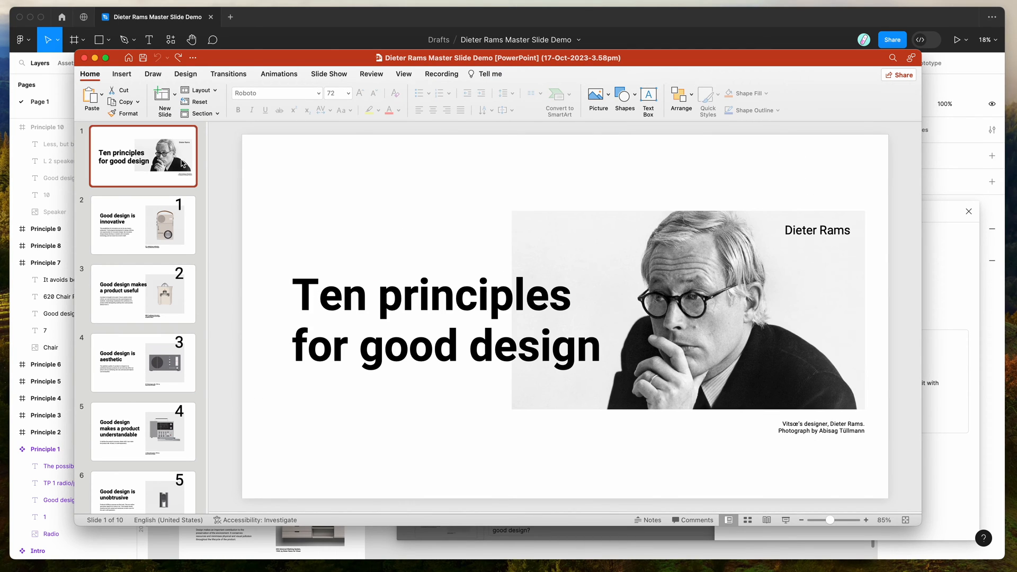
{"action": "mouse_move", "coordinate": [368, 193]}
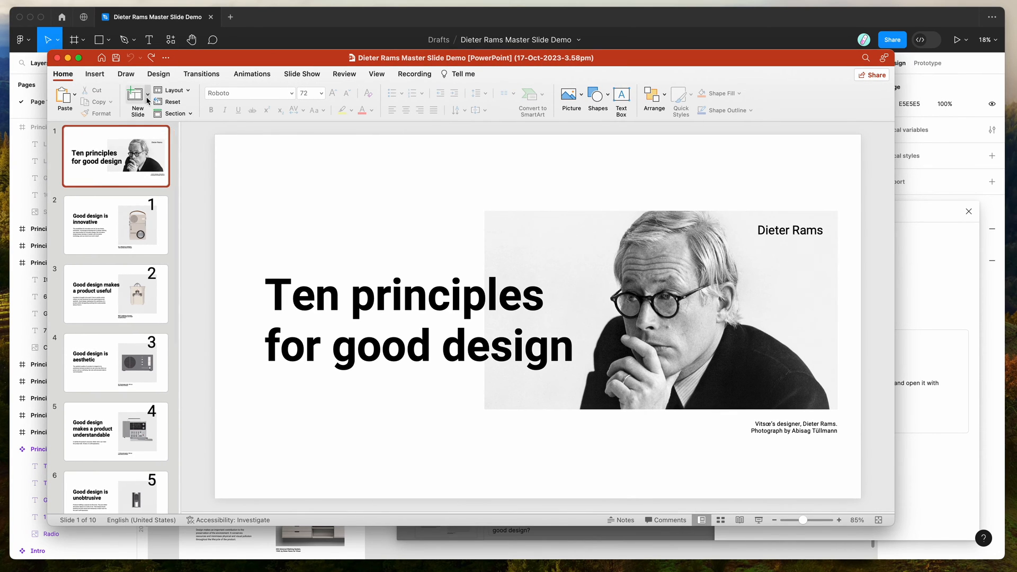
{"action": "mouse_move", "coordinate": [137, 104]}
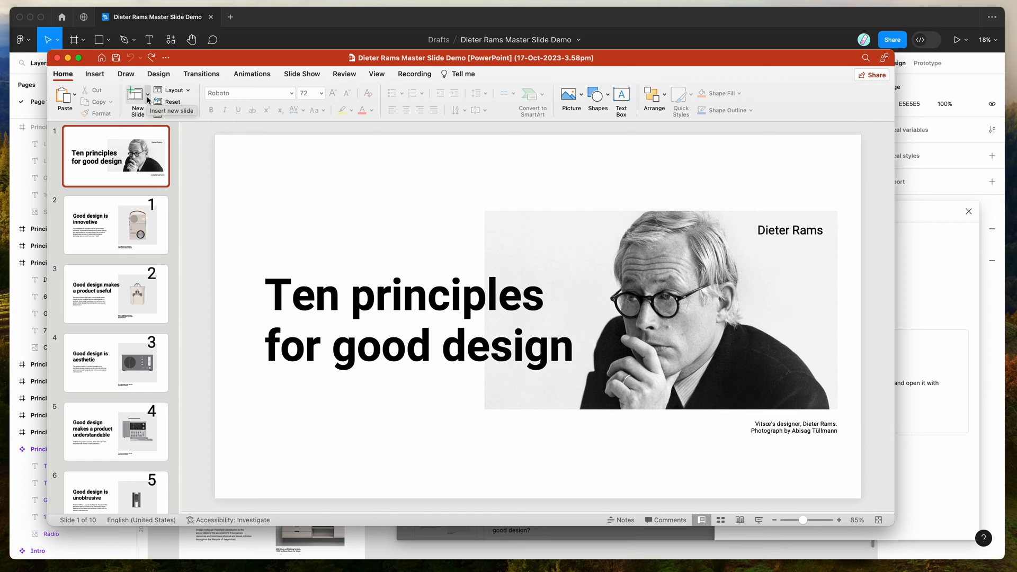
{"action": "left_click", "coordinate": [146, 99]}
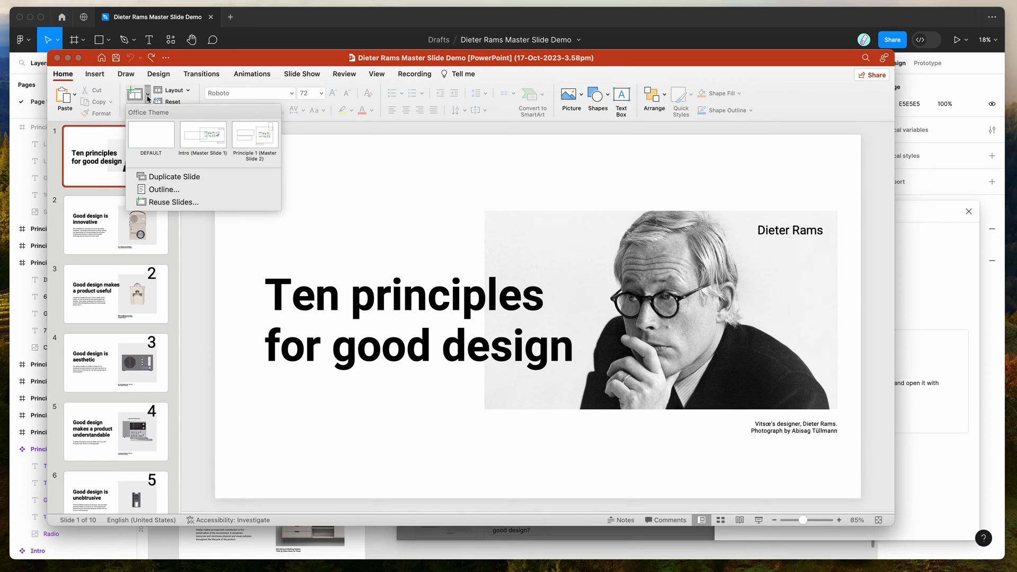
{"action": "mouse_move", "coordinate": [202, 135]}
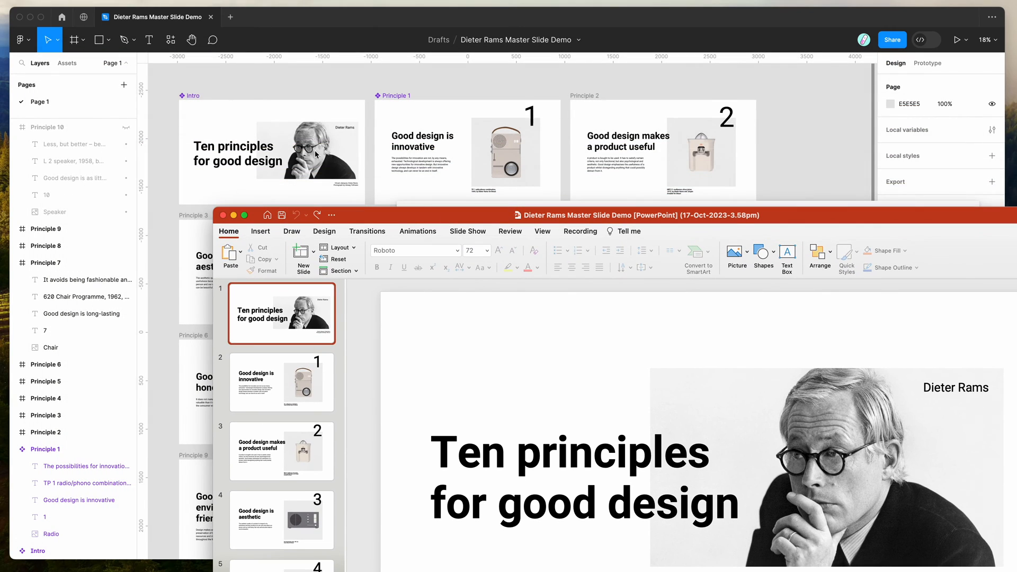
{"action": "mouse_move", "coordinate": [459, 210]}
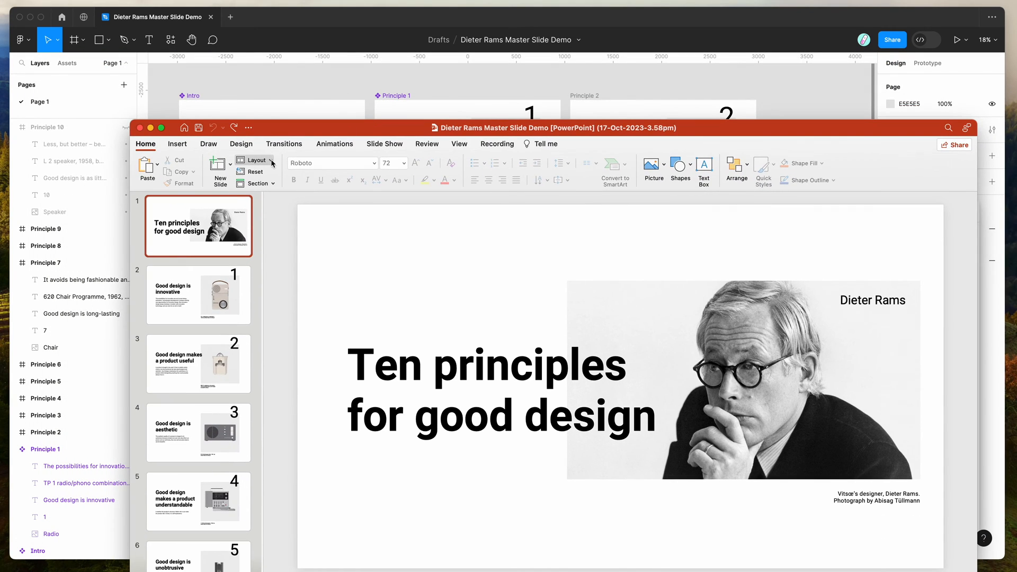
Add a slide from the Intro master titled 'Ten principles for good design'
{"action": "left_click", "coordinate": [230, 170]}
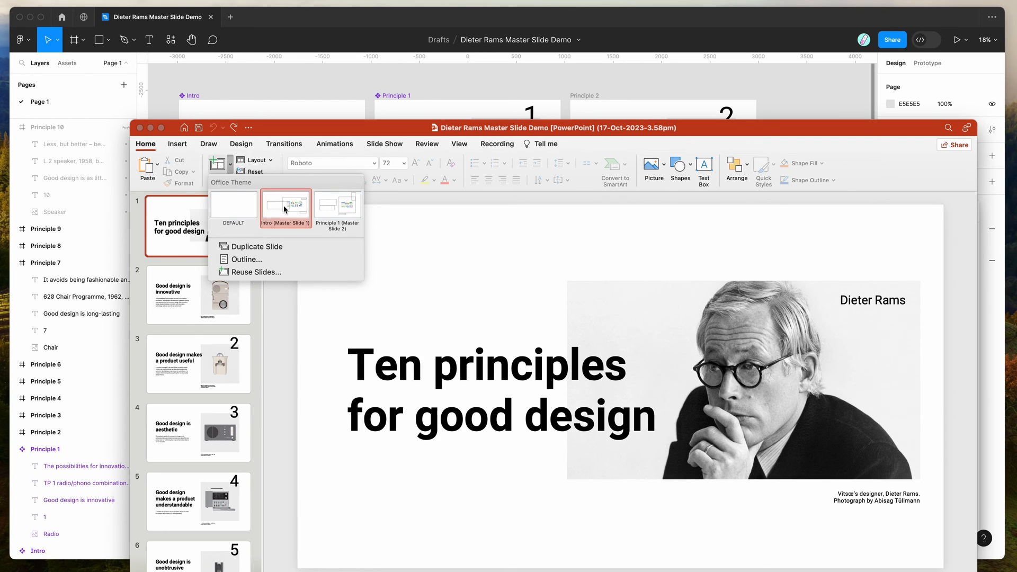
{"action": "left_click", "coordinate": [233, 203]}
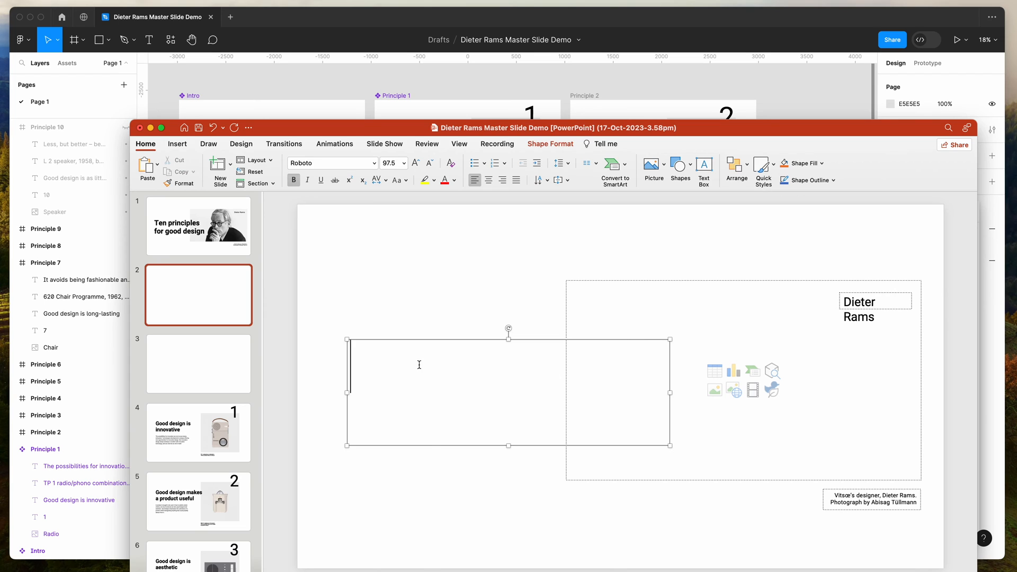
{"action": "type", "text": "Ten principles for good design"}
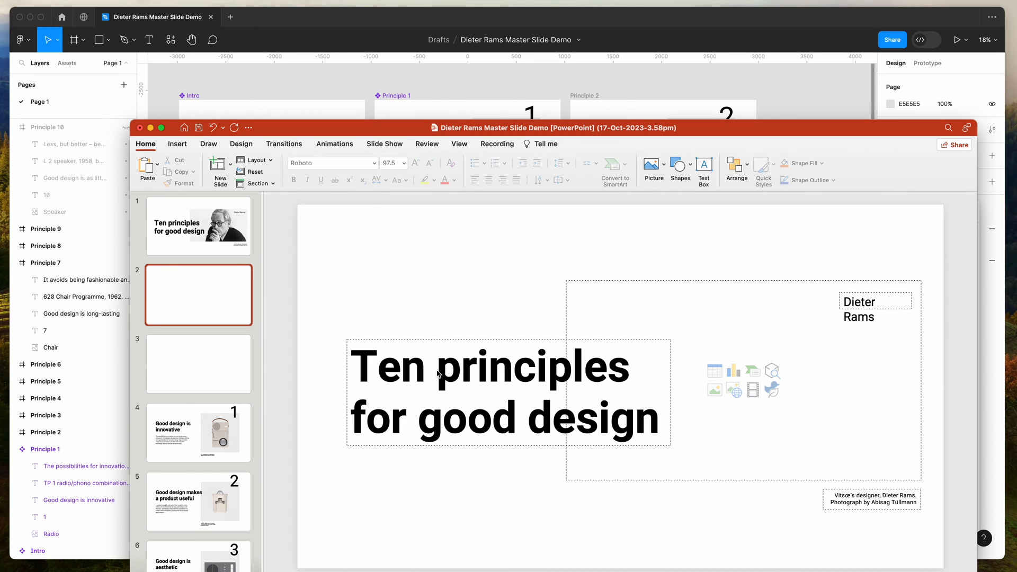
Title the Principle 1 master slide 'Text style'
{"action": "left_click", "coordinate": [198, 363]}
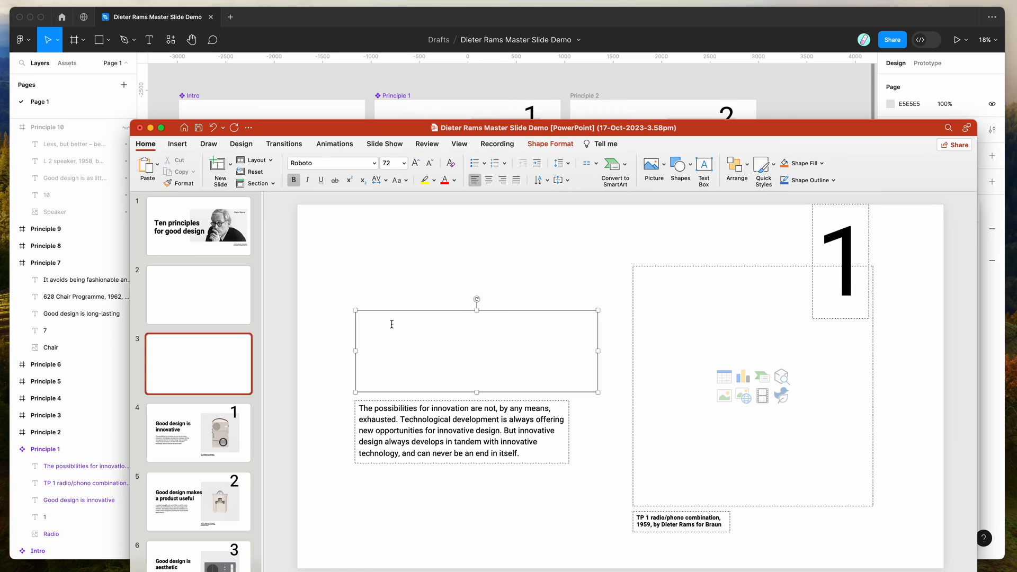
{"action": "type", "text": "Text style"}
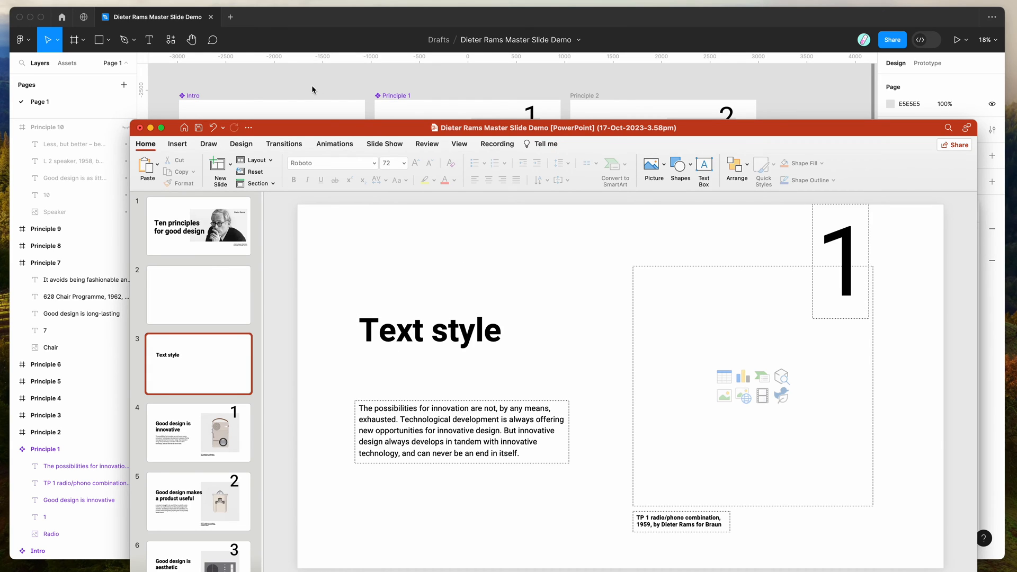
{"action": "left_click", "coordinate": [461, 431]}
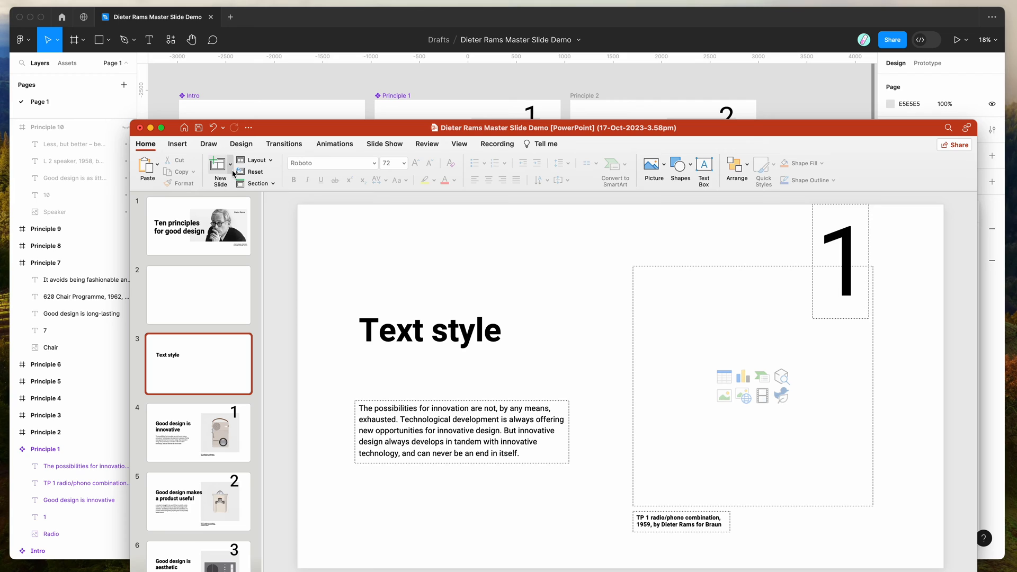
Fill the Text style slide's picture placeholder with Speaker.png
{"action": "left_click", "coordinate": [461, 431]}
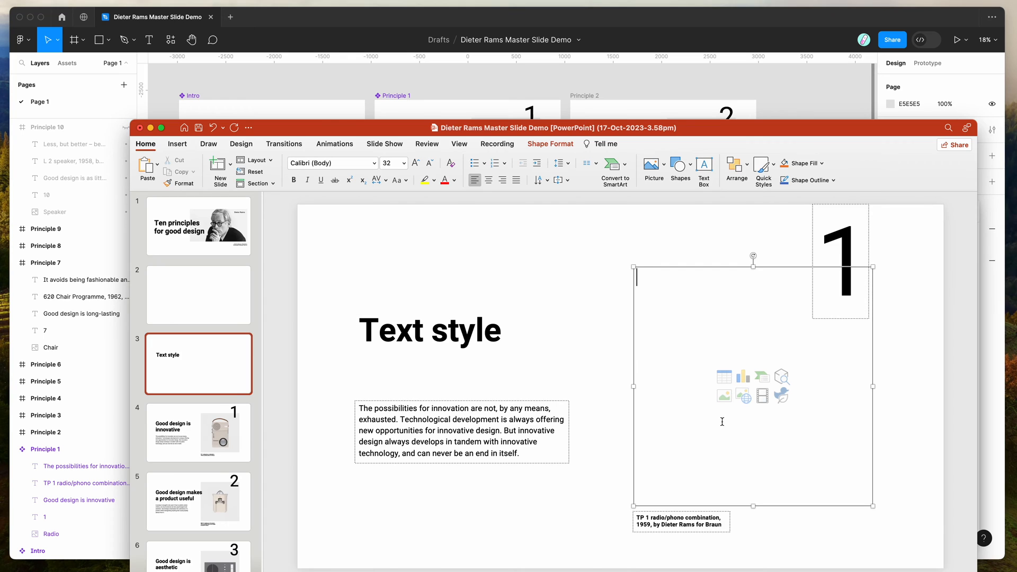
{"action": "mouse_move", "coordinate": [723, 395]}
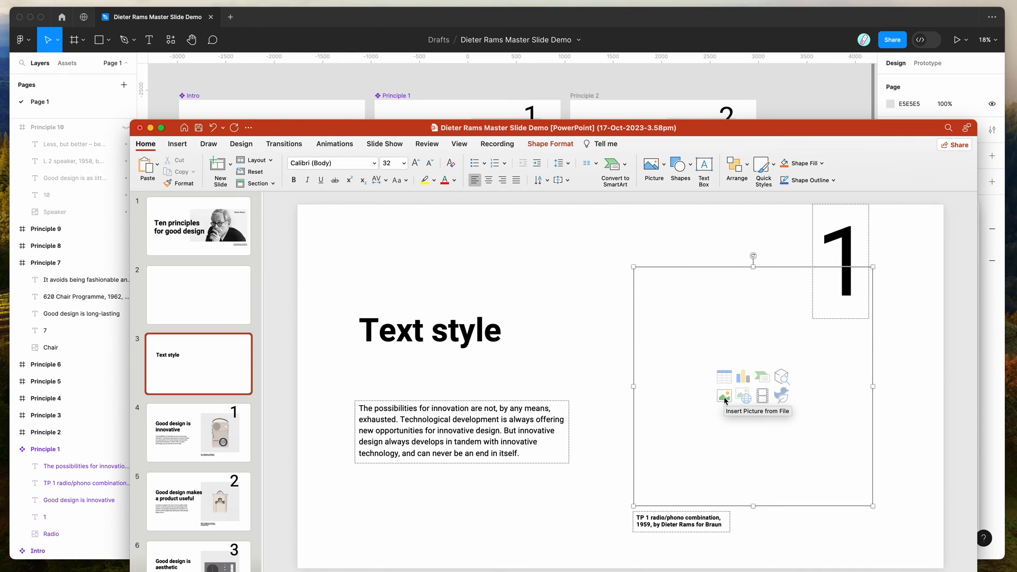
{"action": "left_click", "coordinate": [723, 396]}
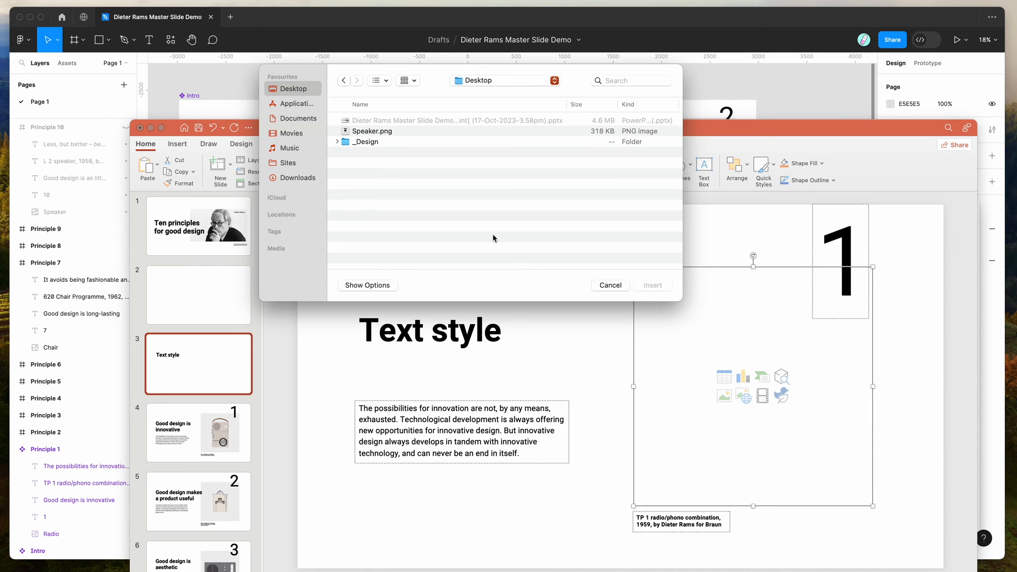
{"action": "mouse_move", "coordinate": [381, 134]}
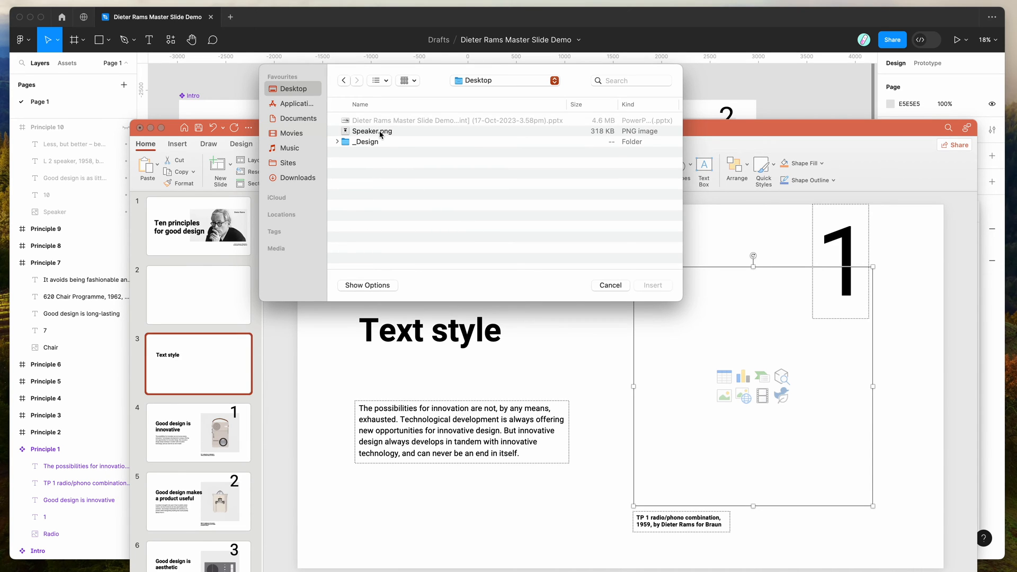
{"action": "left_click", "coordinate": [651, 285]}
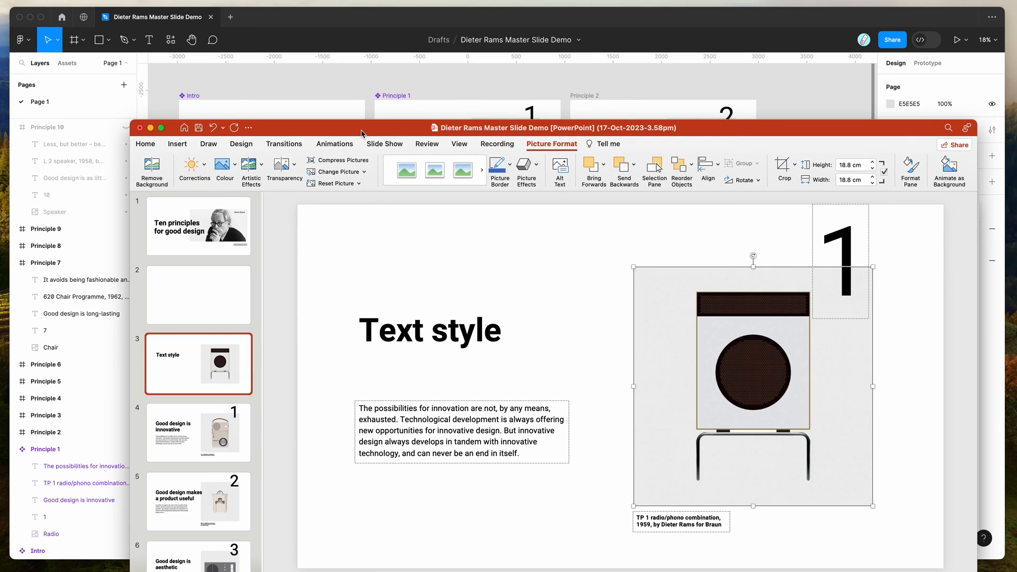
{"action": "left_click", "coordinate": [145, 143]}
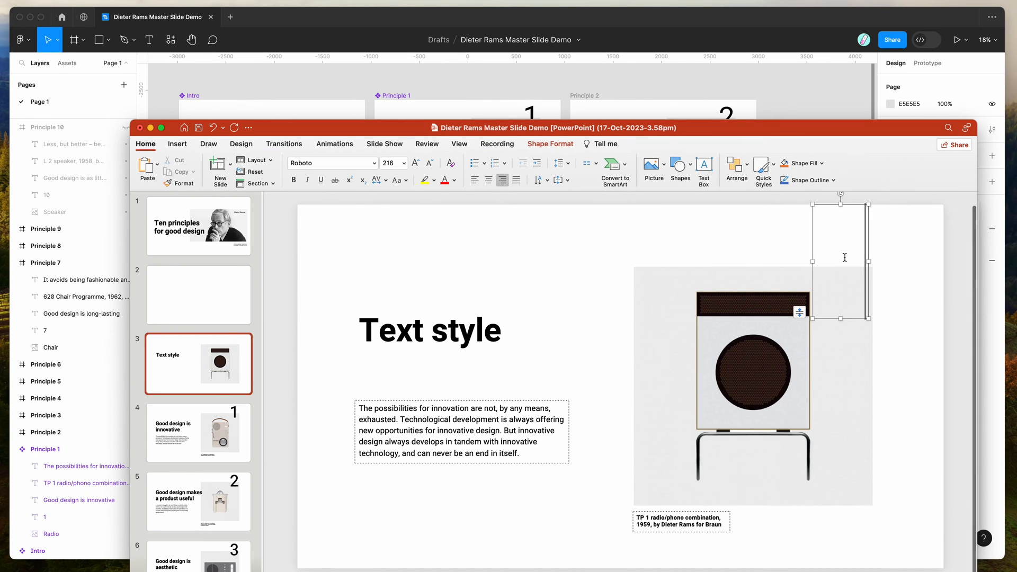
Set the slide number to 10, body to 'Body content', and retype the TP 1 radio/phono caption
{"action": "type", "text": "9"}
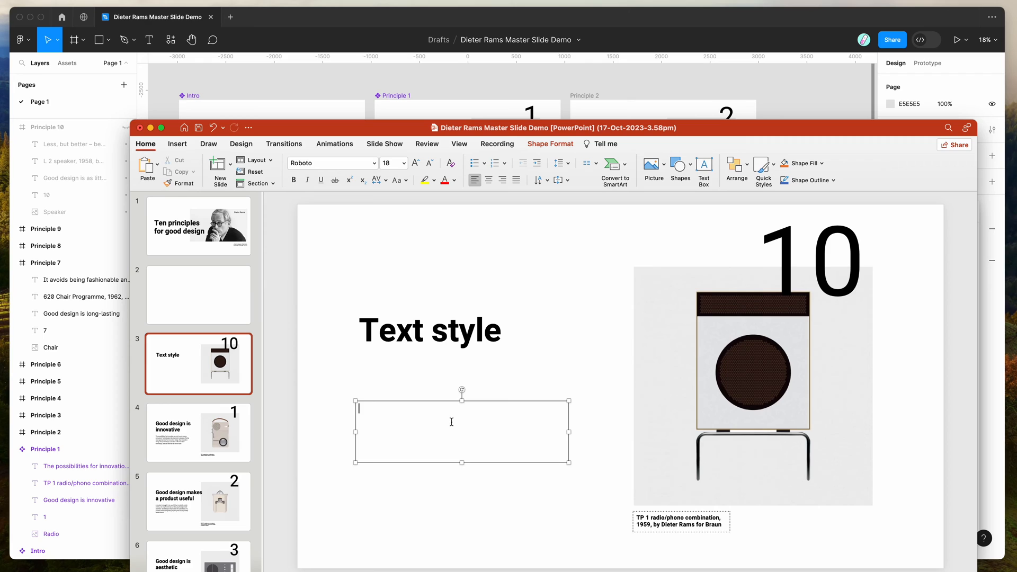
{"action": "type", "text": "Body content"}
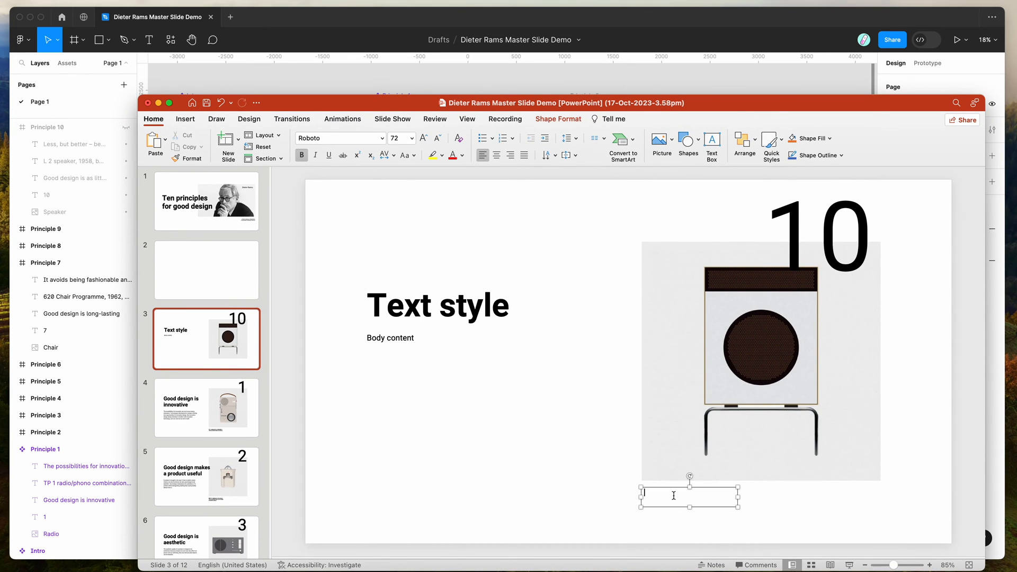
{"action": "type", "text": "TP 1 radio/phono combination, 1959, by Dieter Rams for Braun"}
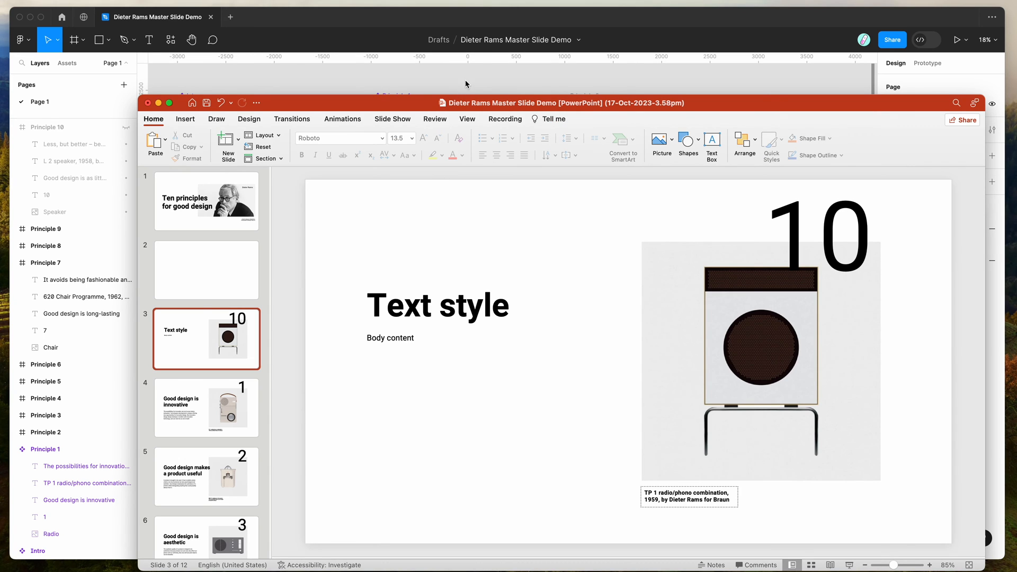
{"action": "mouse_move", "coordinate": [646, 85]}
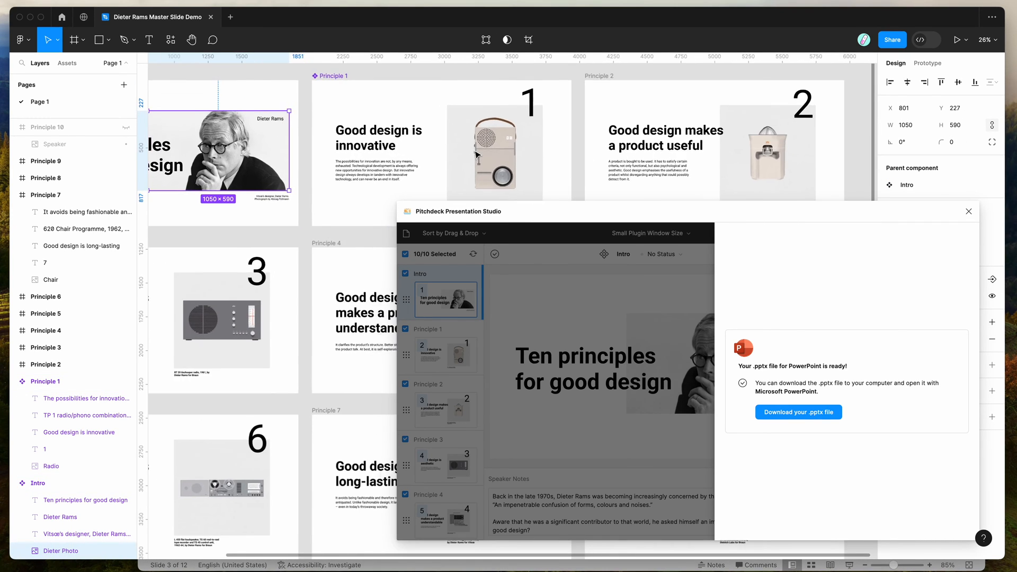
Scroll the Layers panel toward the Dieter Photo layer's lock control
{"action": "scroll", "scroll_direction": "right", "scroll_amount": 3}
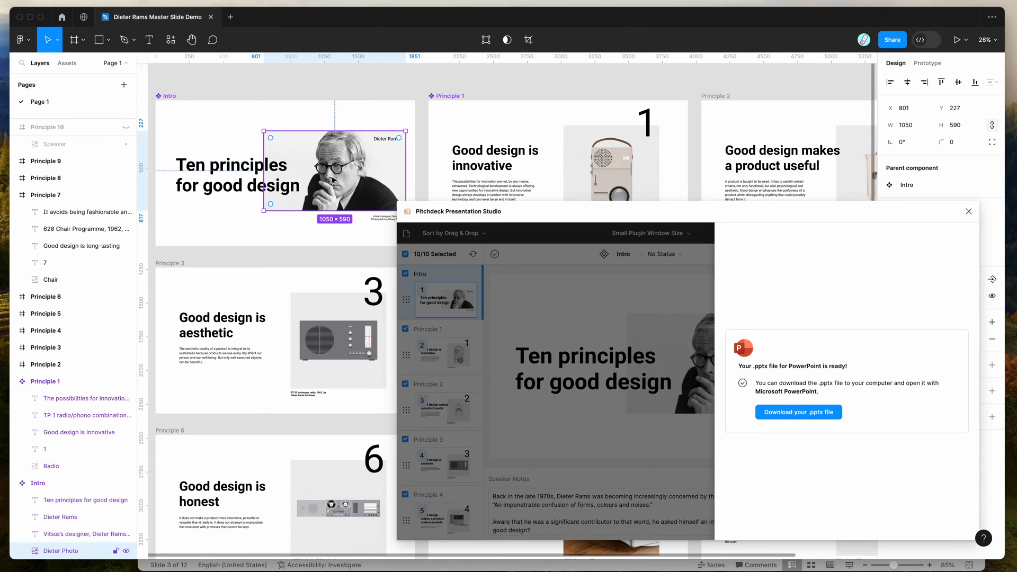
{"action": "mouse_move", "coordinate": [326, 171]}
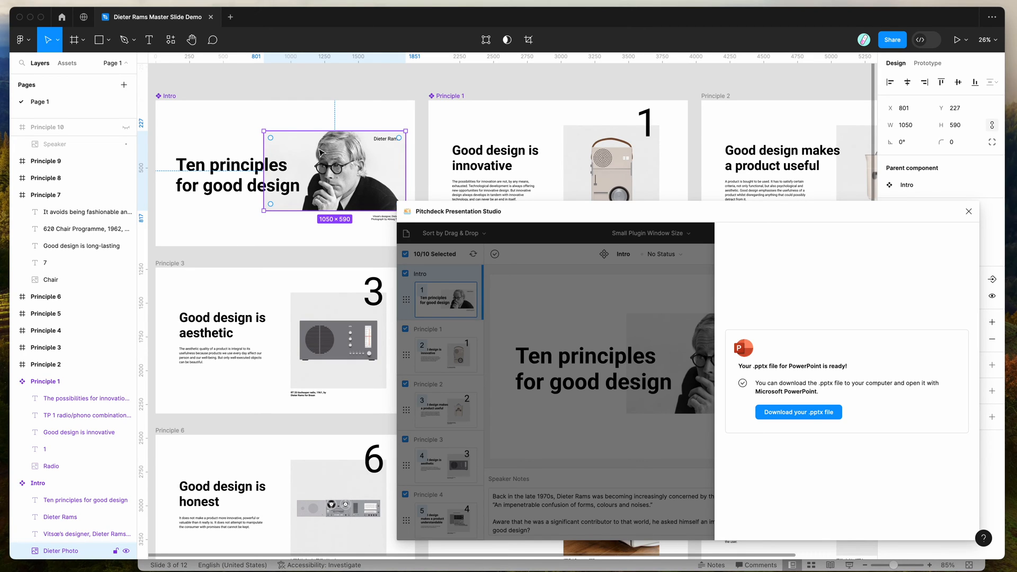
{"action": "mouse_move", "coordinate": [339, 188]}
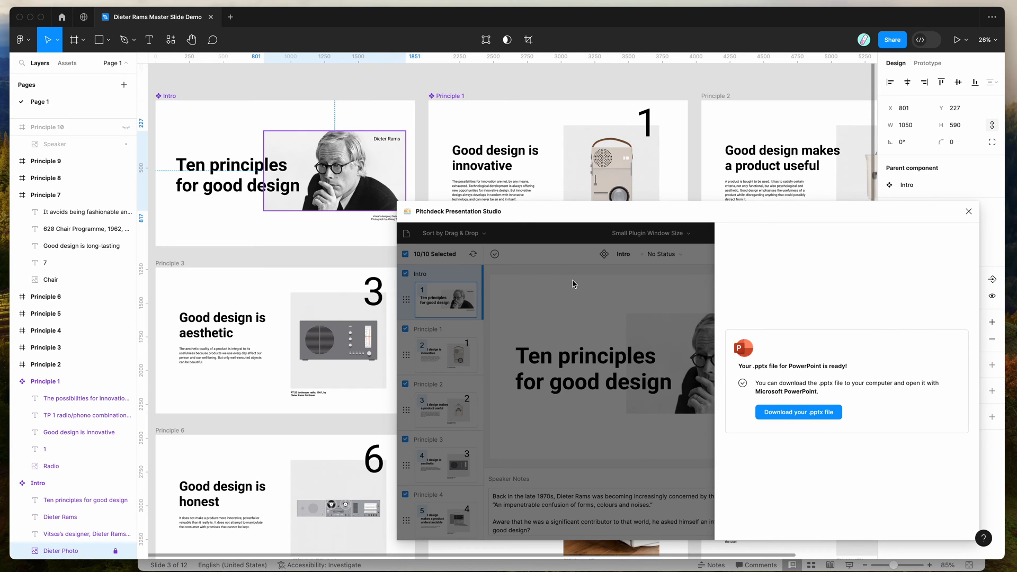
Generate a fresh PowerPoint export of the slides from Pitchdeck's export settings
{"action": "left_click", "coordinate": [955, 233]}
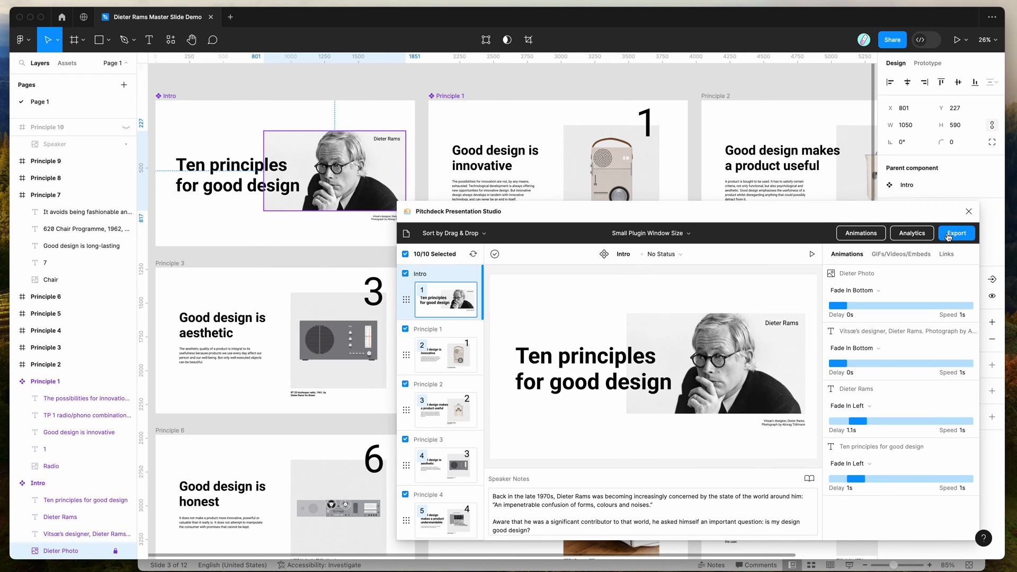
{"action": "left_click", "coordinate": [955, 233]}
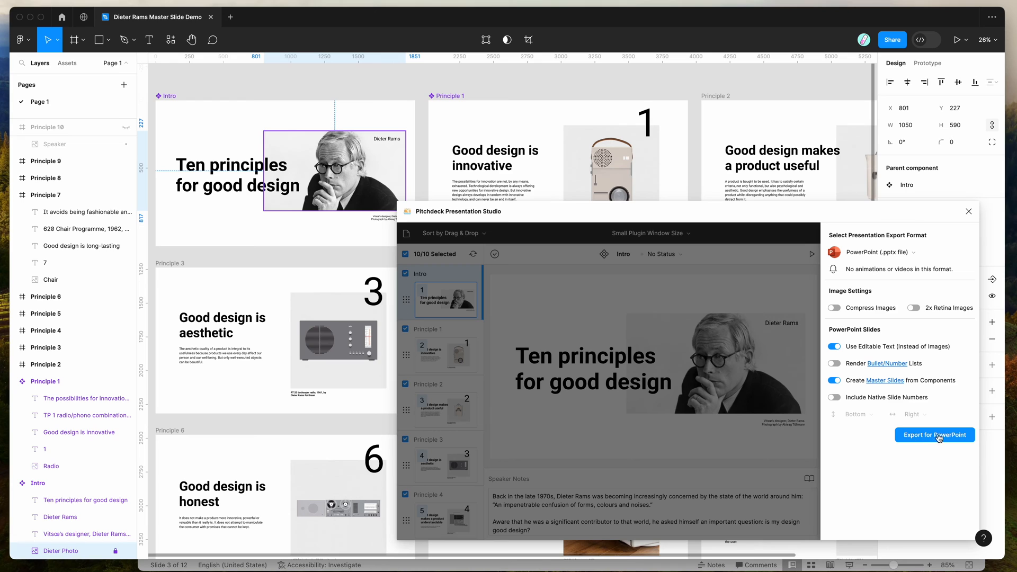
{"action": "left_click", "coordinate": [934, 434]}
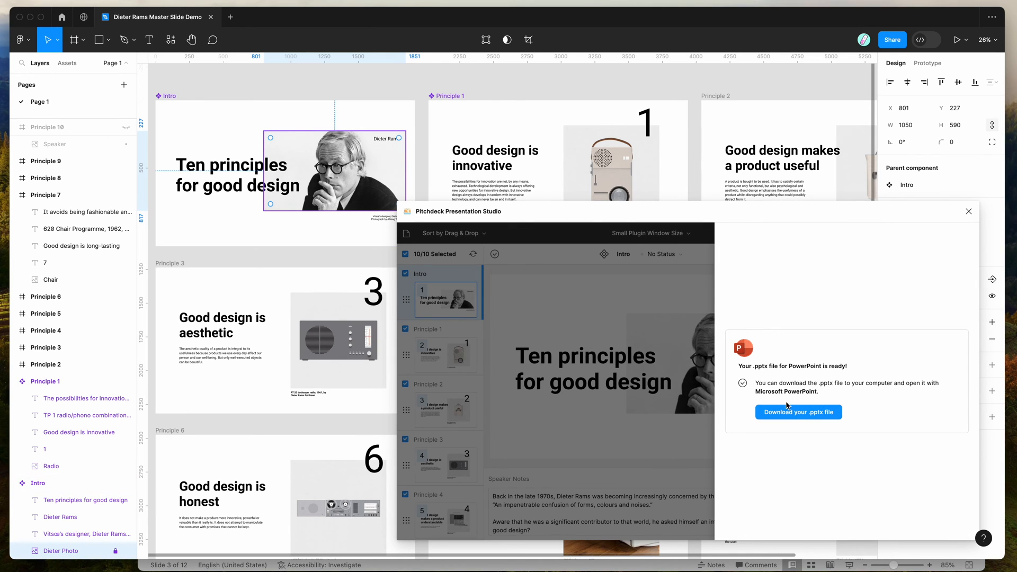
Download the generated .pptx file and save it to the Desktop
{"action": "left_click", "coordinate": [799, 412]}
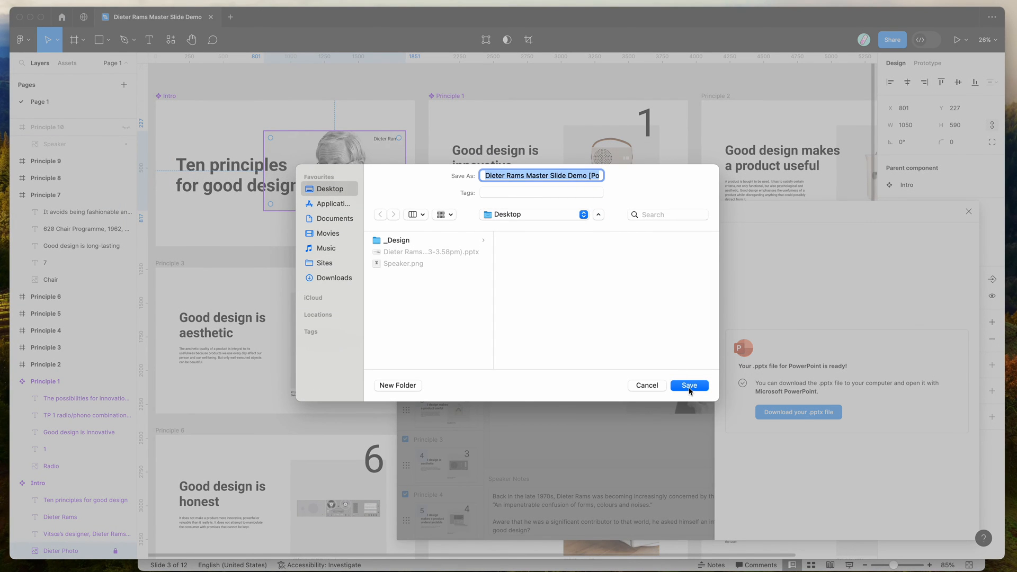
{"action": "left_click", "coordinate": [689, 386]}
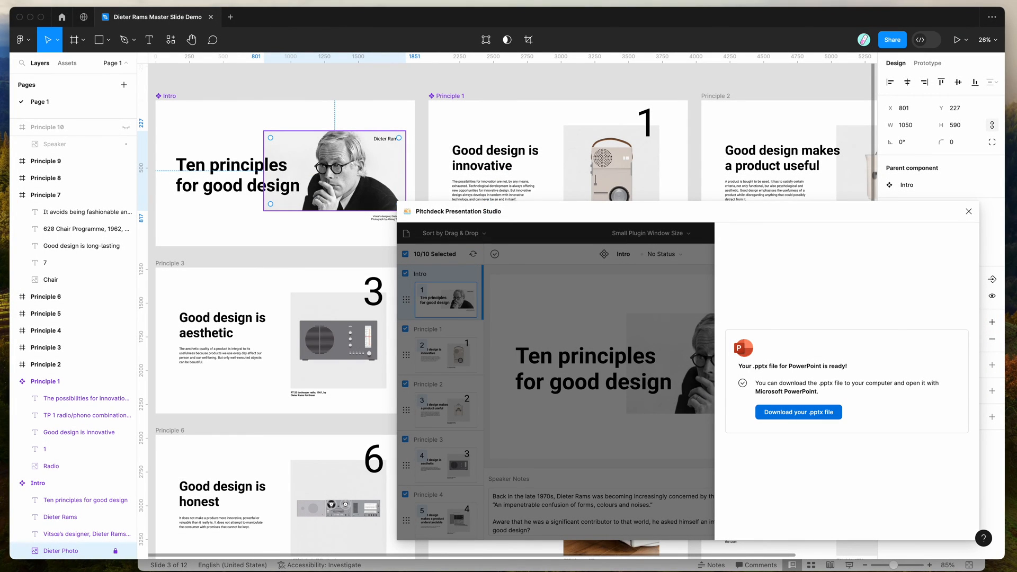
In the downloaded deck, add an intro-layout slide and fill its text with 'Heading placeholder'
{"action": "left_click", "coordinate": [798, 412]}
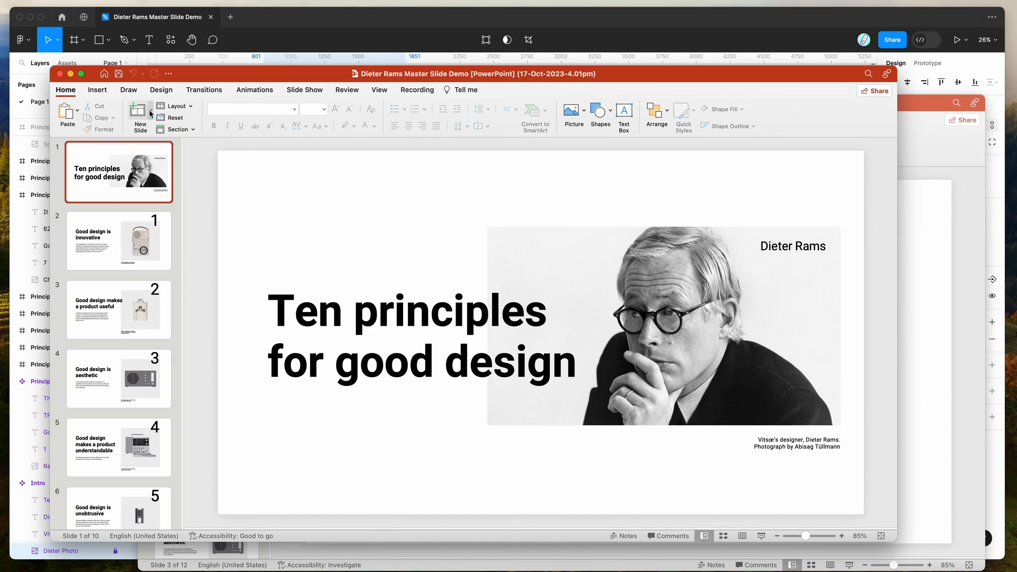
{"action": "left_click", "coordinate": [139, 116]}
{"action": "type", "text": "Te"}
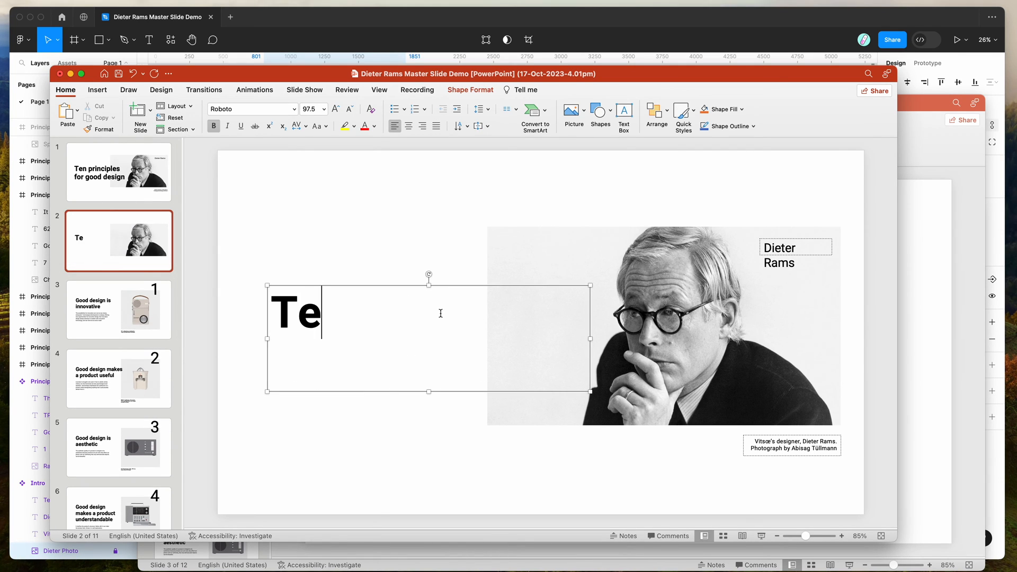
{"action": "type", "text": "Heading"}
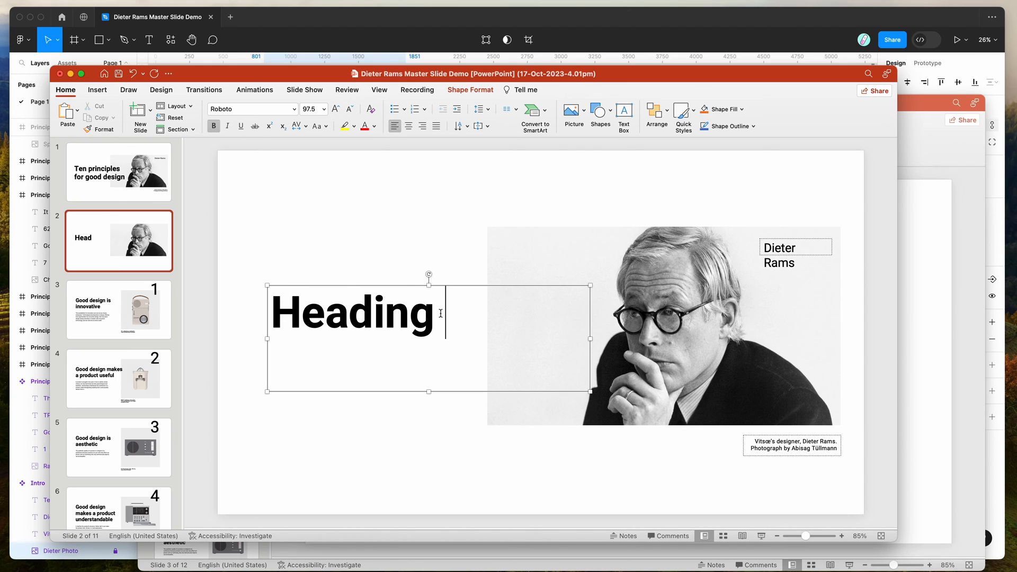
{"action": "type", "text": "plac"}
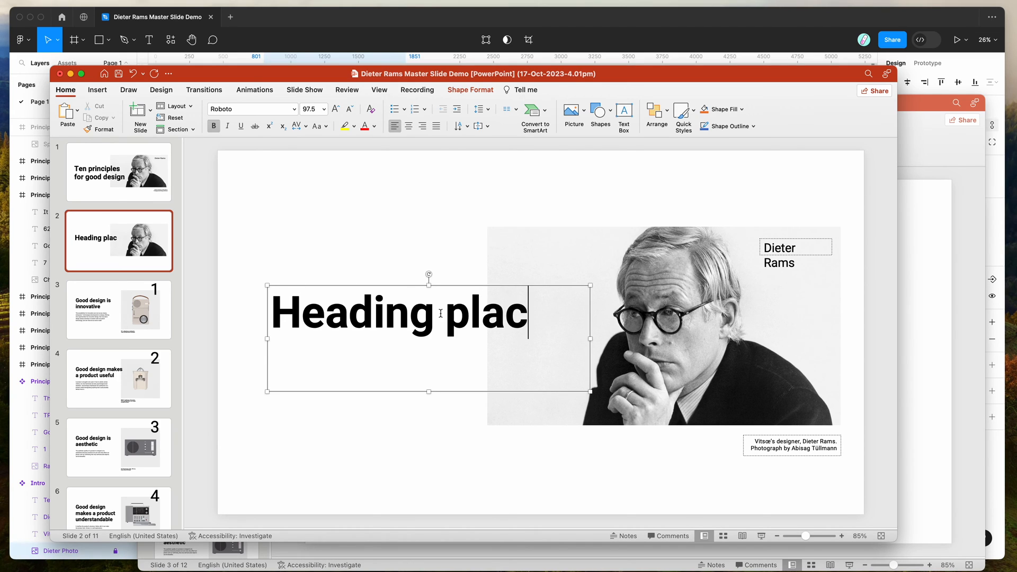
{"action": "type", "text": "eholder"}
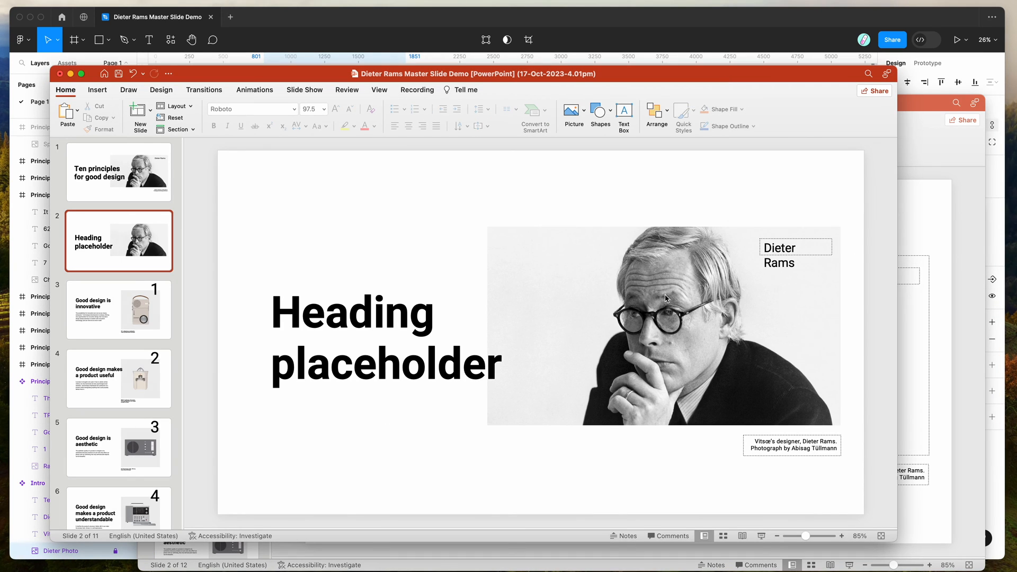
{"action": "mouse_move", "coordinate": [628, 282]}
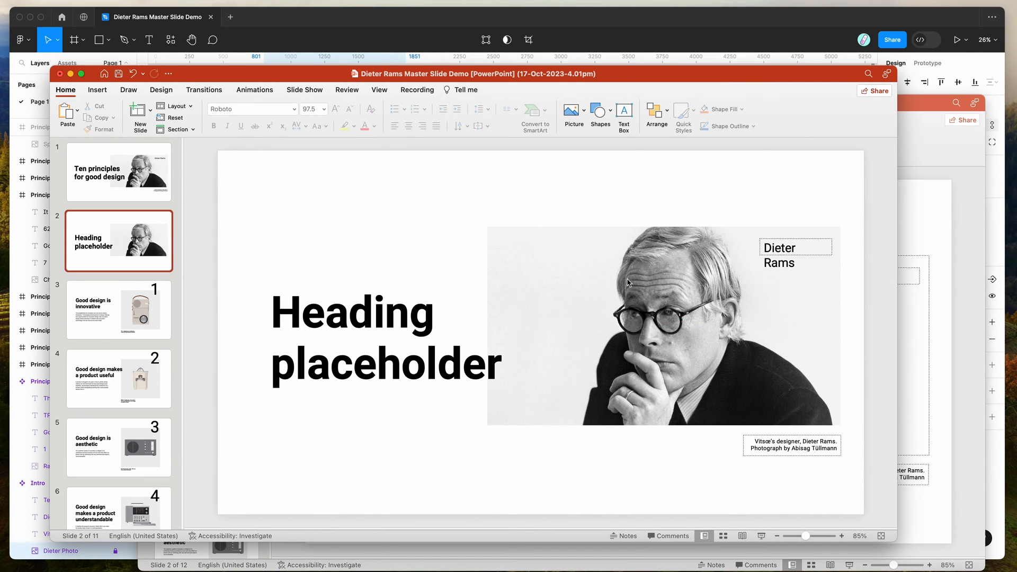
{"action": "mouse_move", "coordinate": [669, 360]}
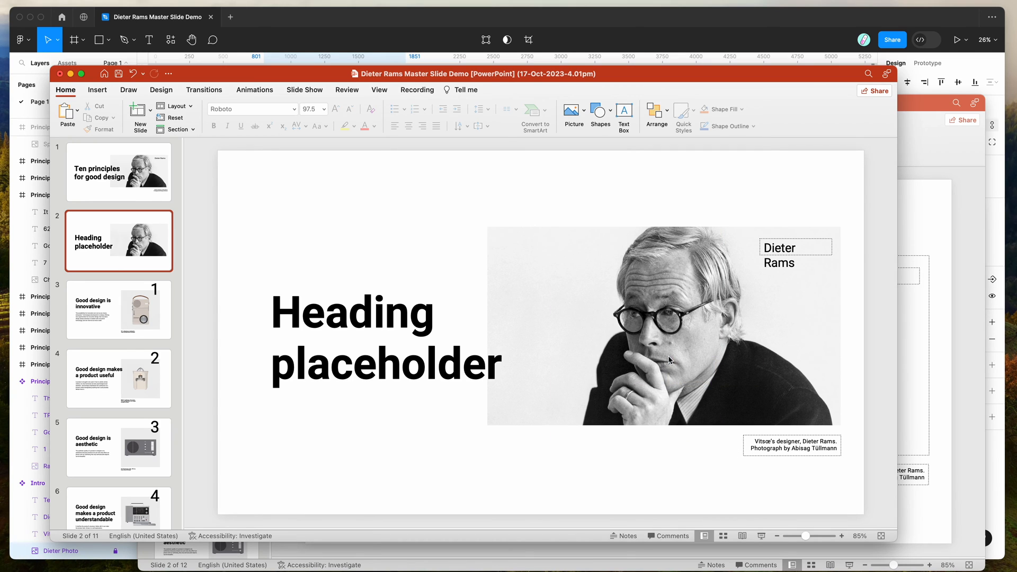
{"action": "mouse_move", "coordinate": [573, 298]}
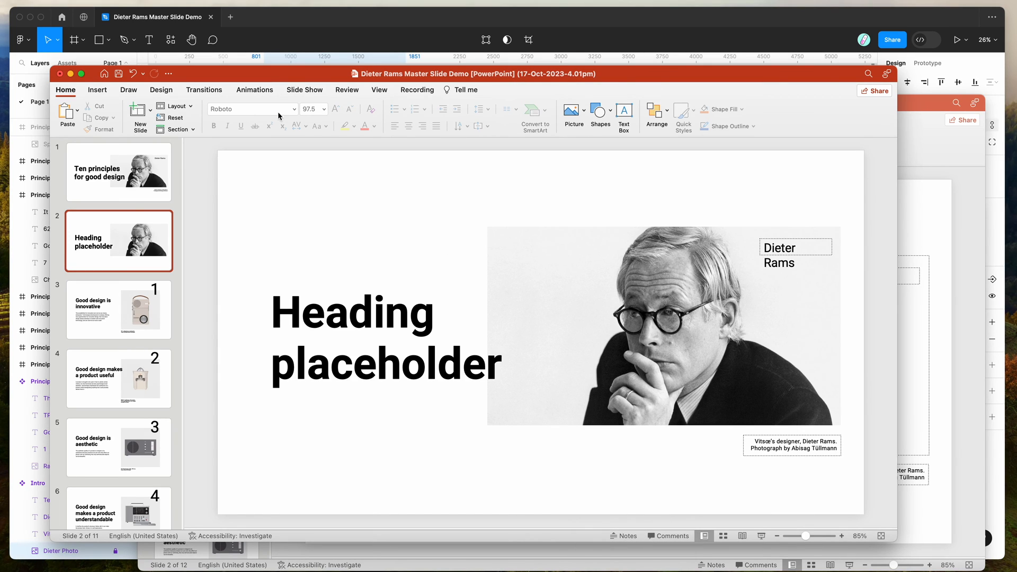
{"action": "mouse_move", "coordinate": [134, 247]}
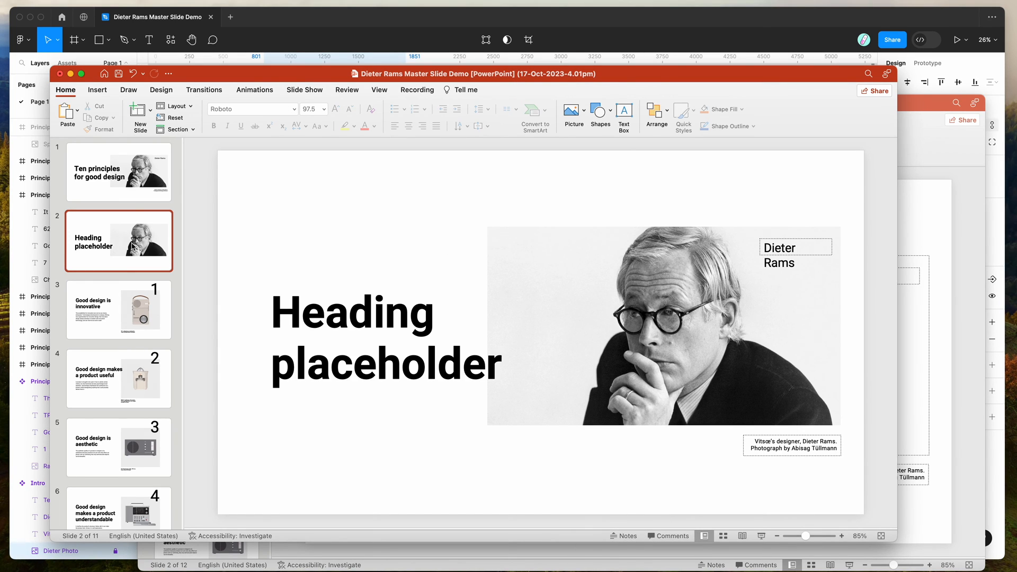
{"action": "mouse_move", "coordinate": [629, 289]}
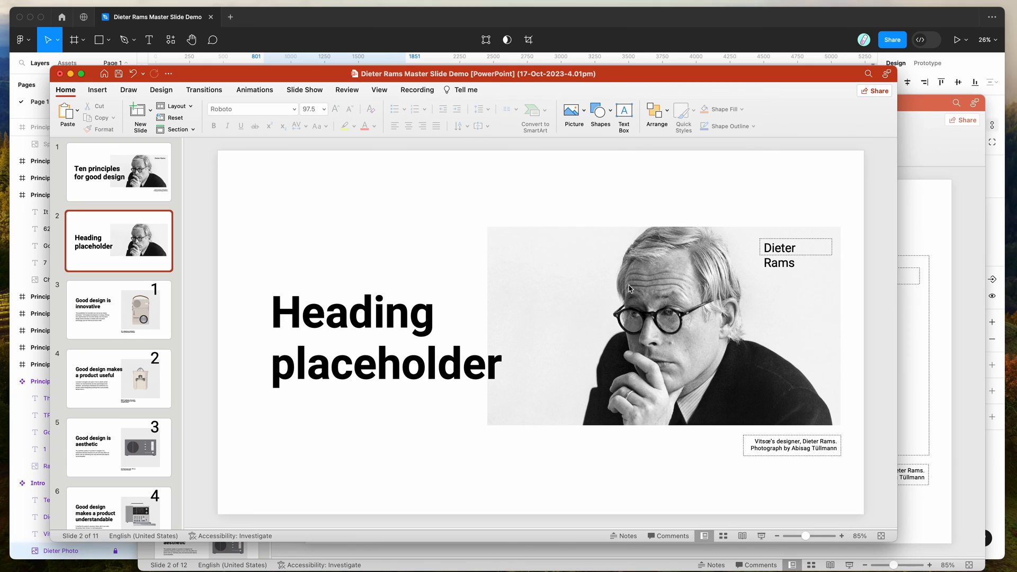
{"action": "mouse_move", "coordinate": [722, 296]}
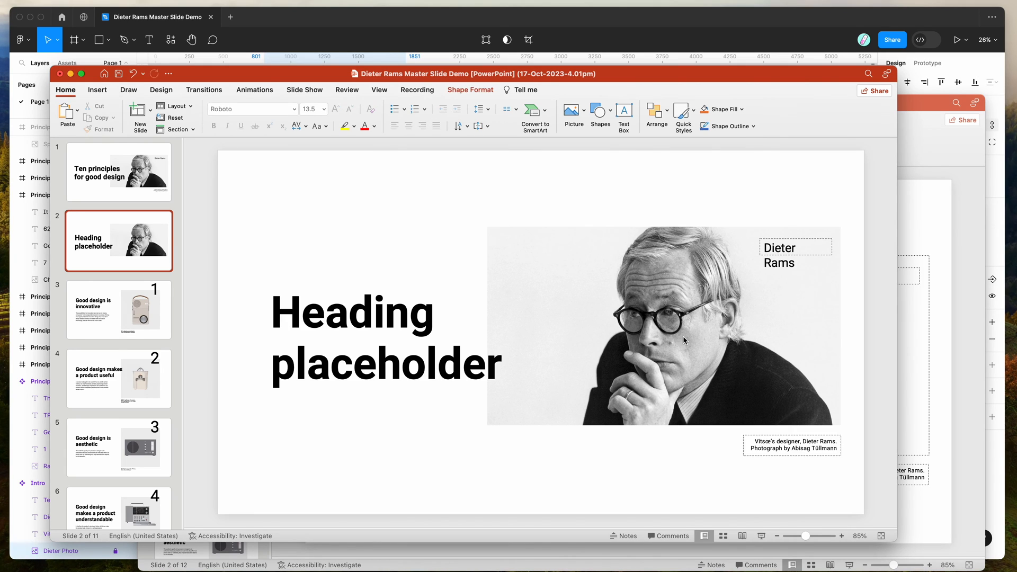
Confirm the Dieter Rams photo cannot be selected because it is locked
{"action": "left_click", "coordinate": [594, 198]}
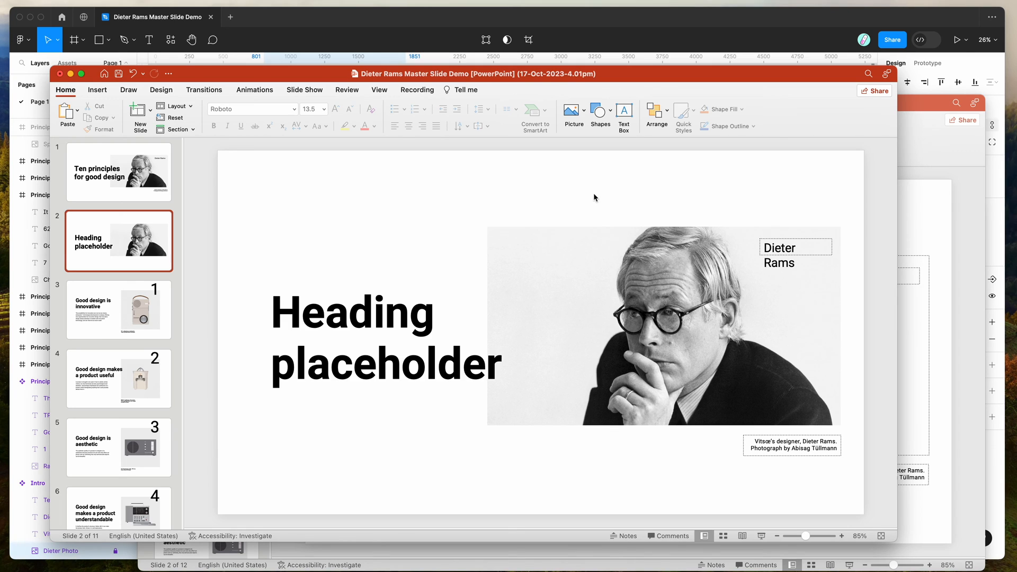
{"action": "mouse_move", "coordinate": [266, 192]}
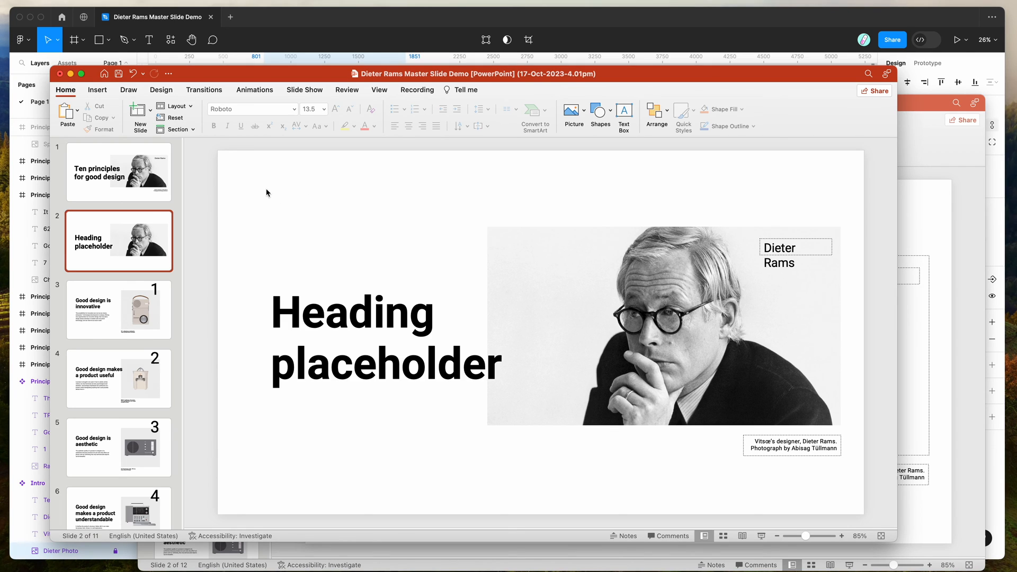
{"action": "mouse_move", "coordinate": [724, 502]}
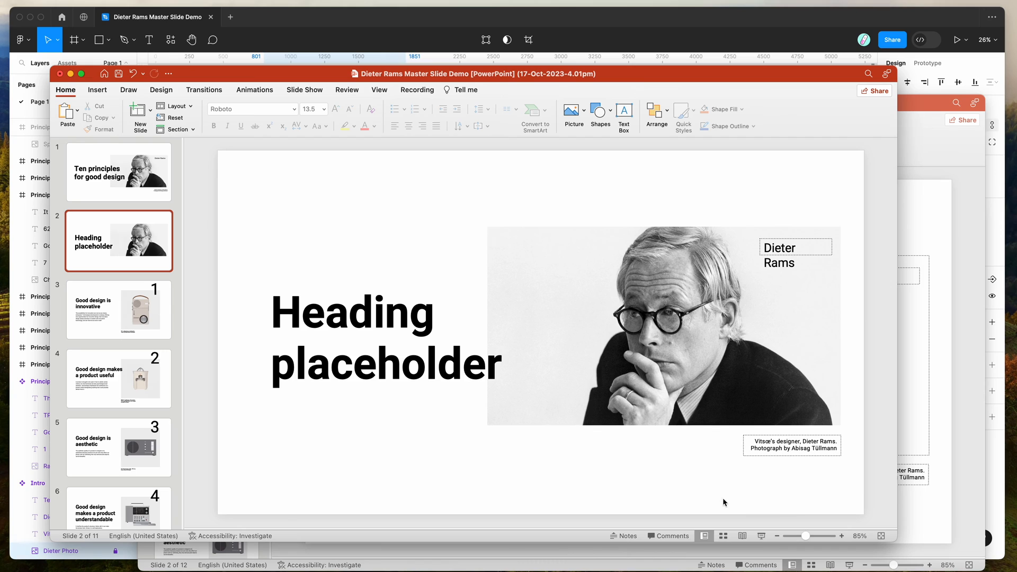
{"action": "mouse_move", "coordinate": [780, 495]}
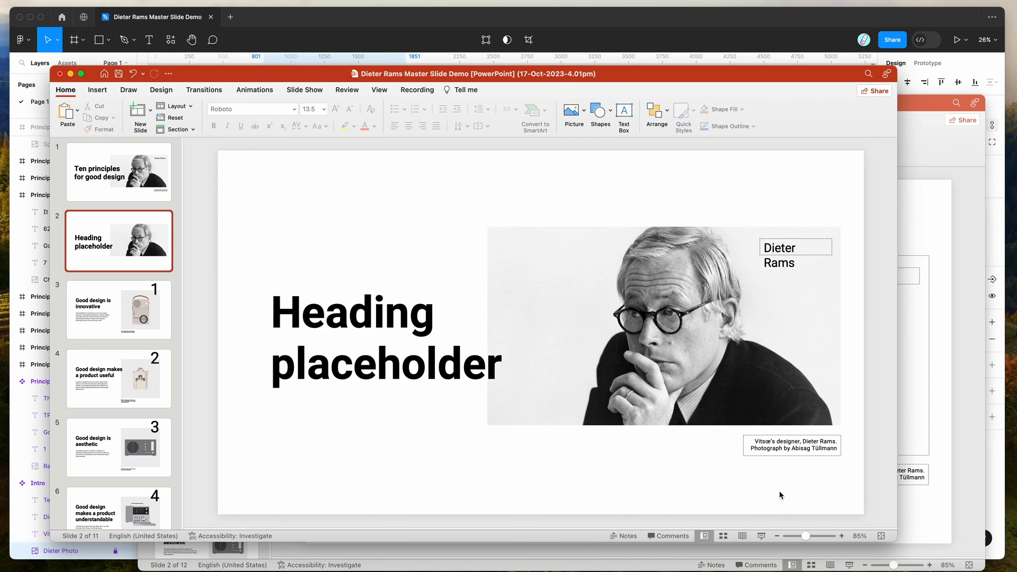
{"action": "mouse_move", "coordinate": [709, 340]}
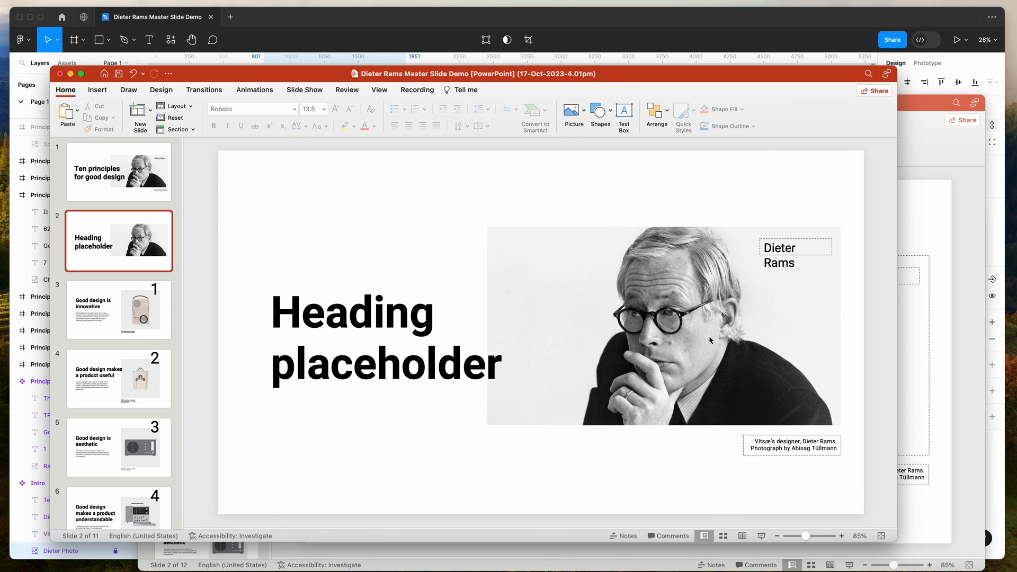
{"action": "mouse_move", "coordinate": [621, 19]}
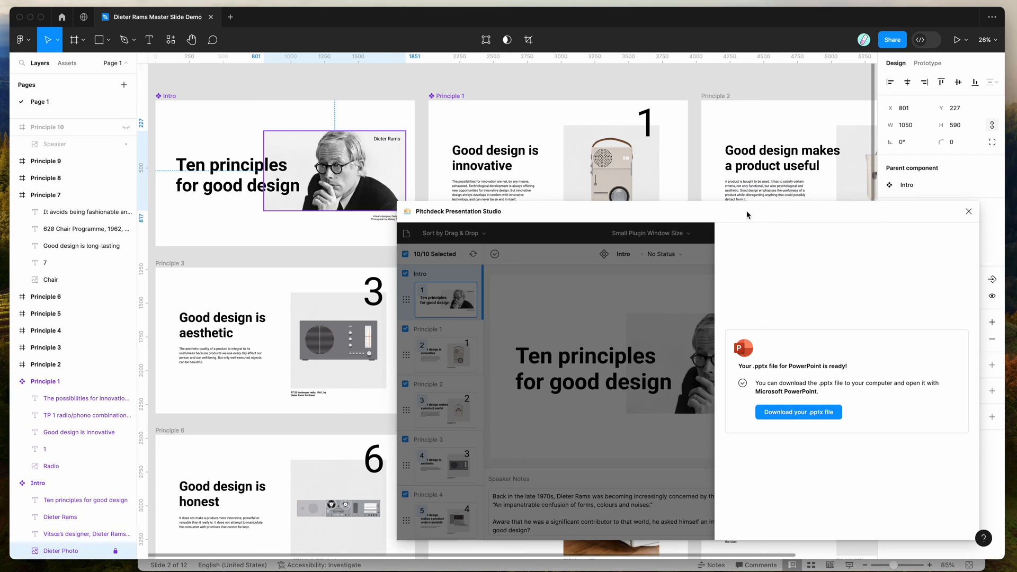
{"action": "mouse_move", "coordinate": [645, 559]}
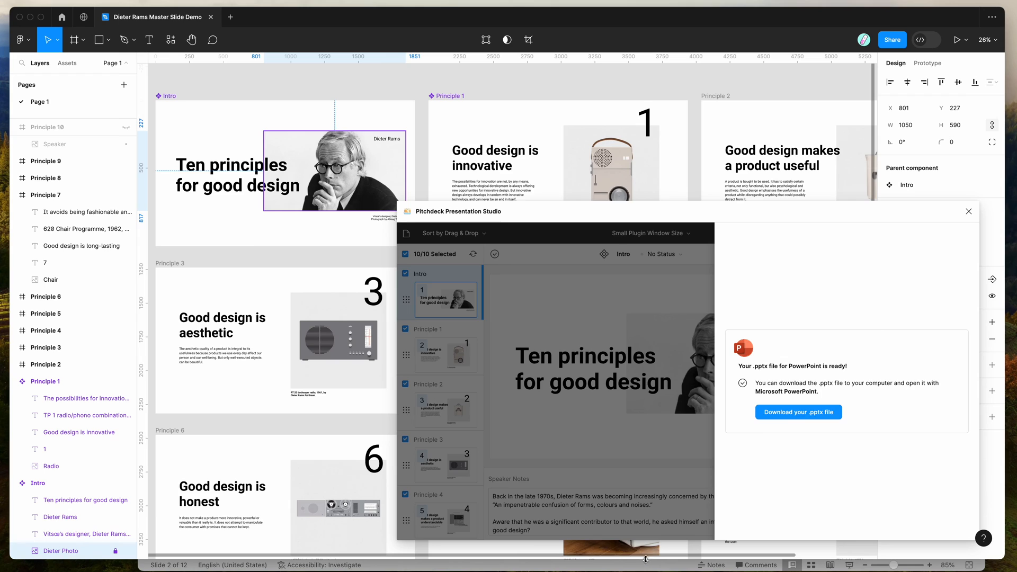
Review the earlier export's placeholder slide, Text style slide and Ten principles title slide
{"action": "left_click", "coordinate": [797, 412]}
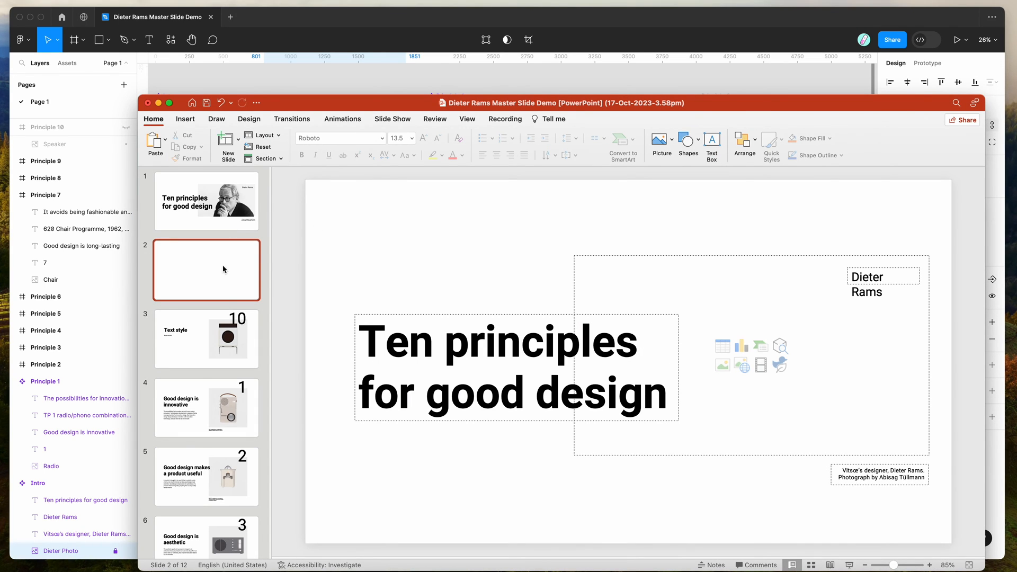
{"action": "left_click", "coordinate": [206, 339]}
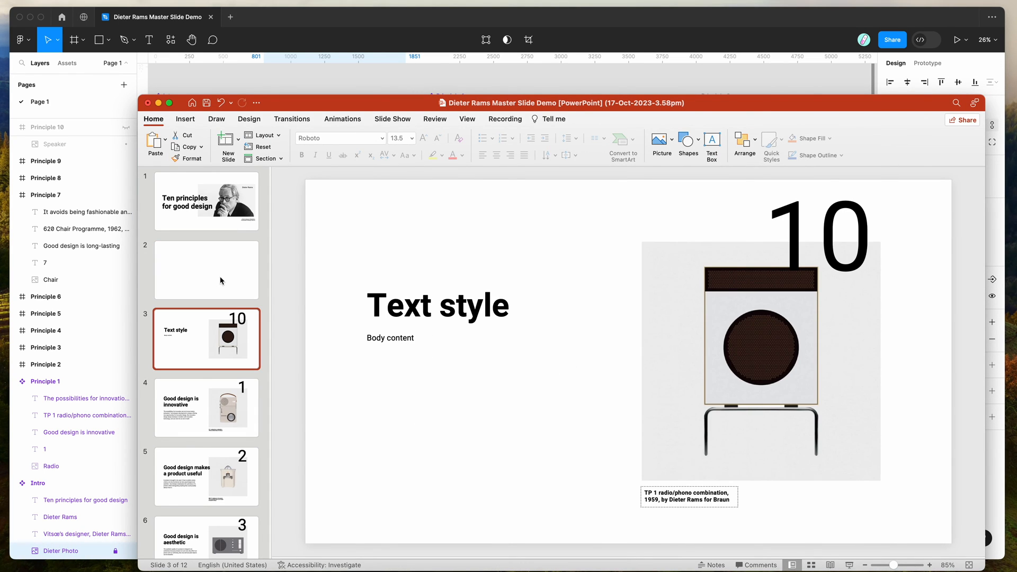
{"action": "left_click", "coordinate": [205, 200]}
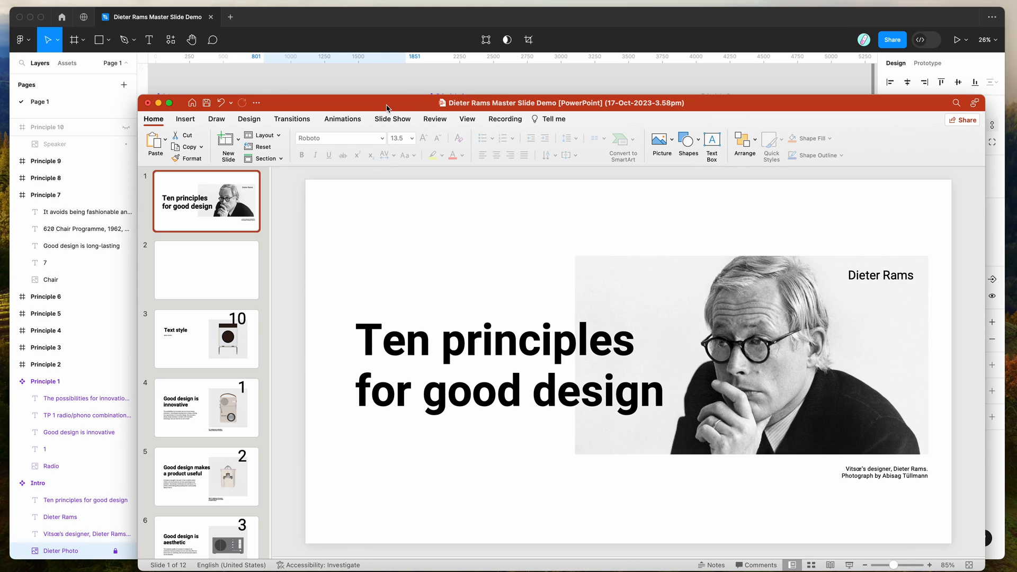
{"action": "mouse_move", "coordinate": [381, 86]}
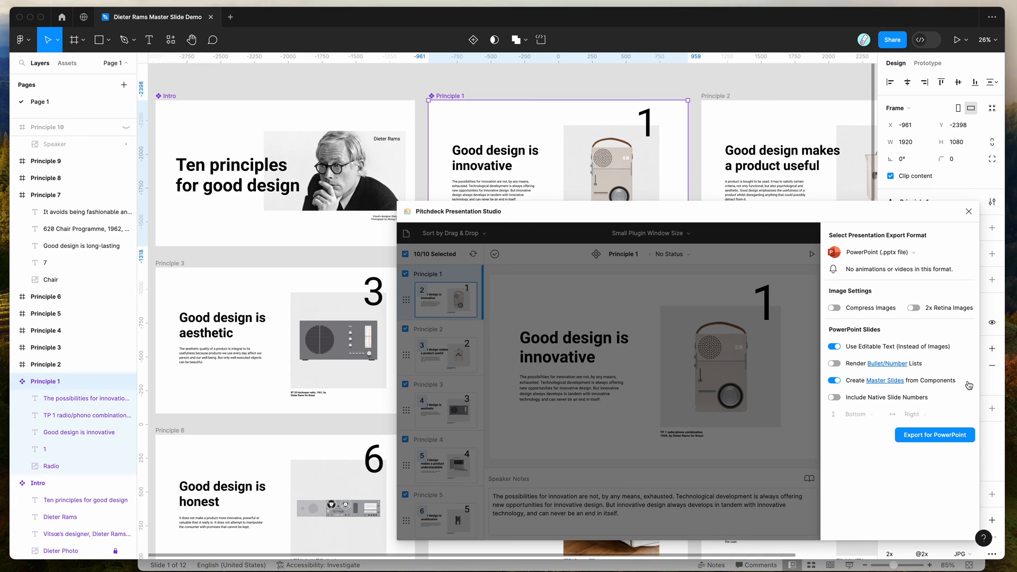
Try the Keynote and Google Slides export formats, then settle back on PowerPoint (.pptx)
{"action": "left_click", "coordinate": [899, 252]}
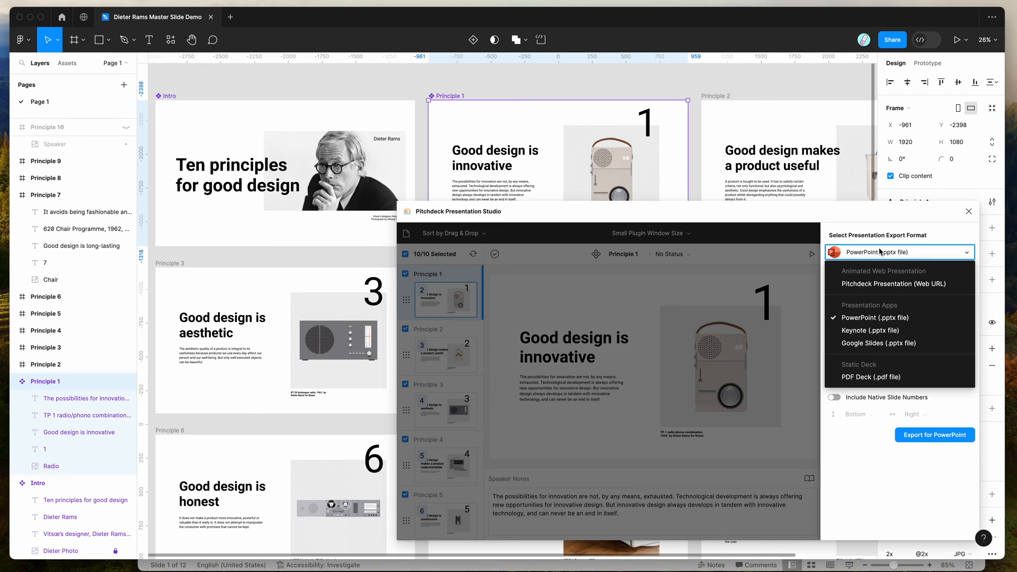
{"action": "left_click", "coordinate": [874, 330]}
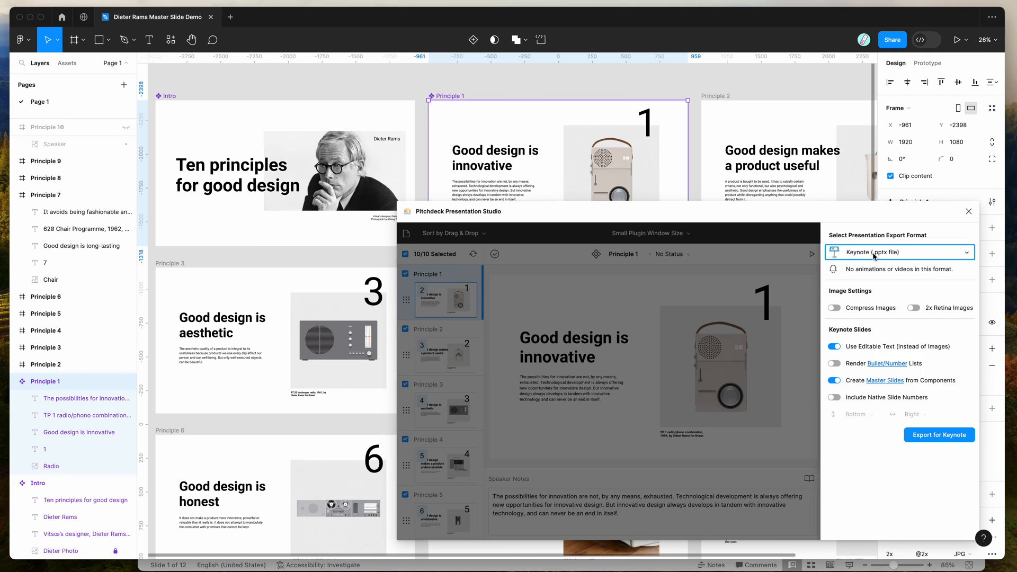
{"action": "left_click", "coordinate": [900, 252]}
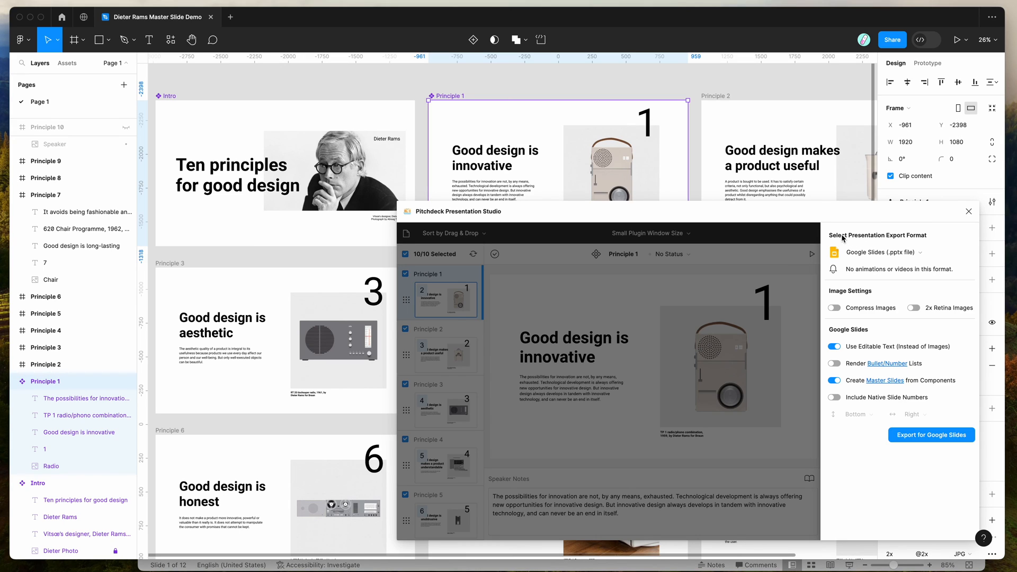
{"action": "mouse_move", "coordinate": [811, 302]}
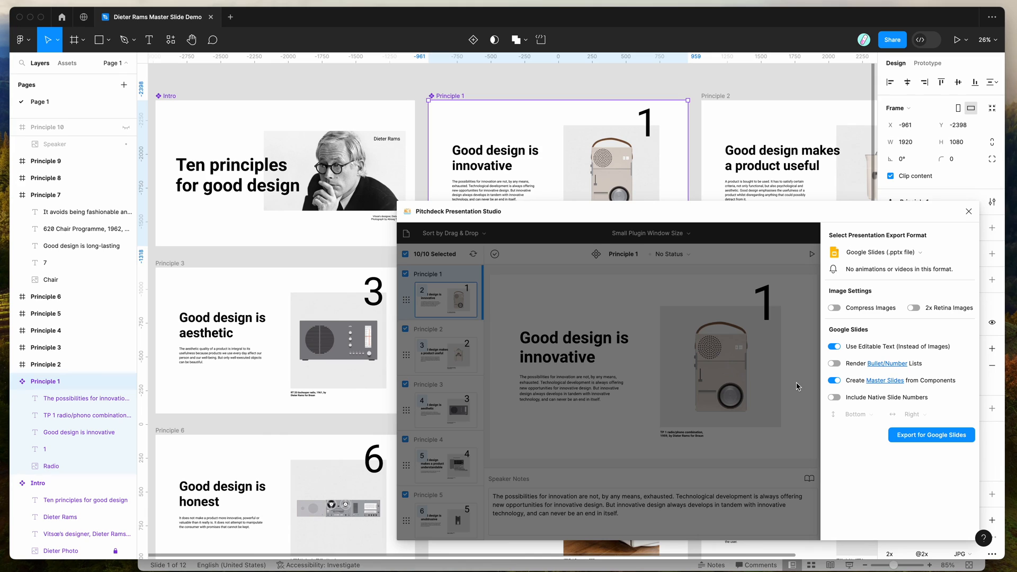
{"action": "mouse_move", "coordinate": [815, 218]}
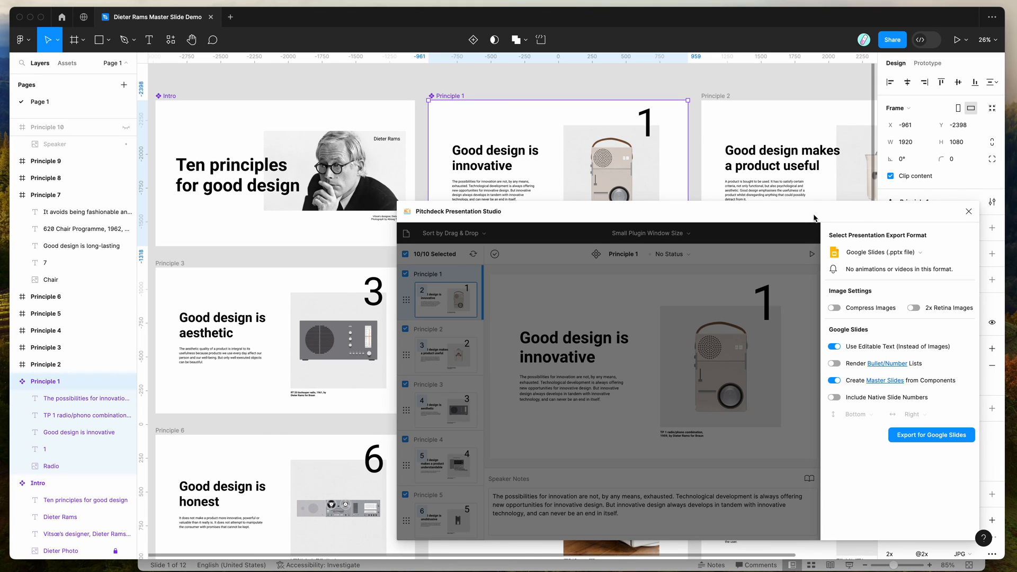
{"action": "left_click", "coordinate": [898, 252]}
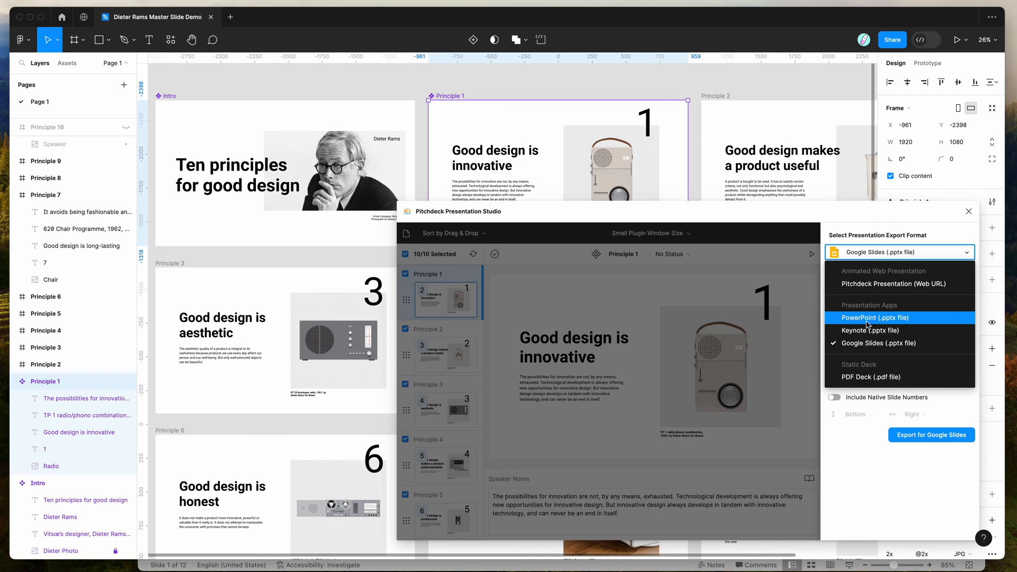
{"action": "left_click", "coordinate": [872, 330]}
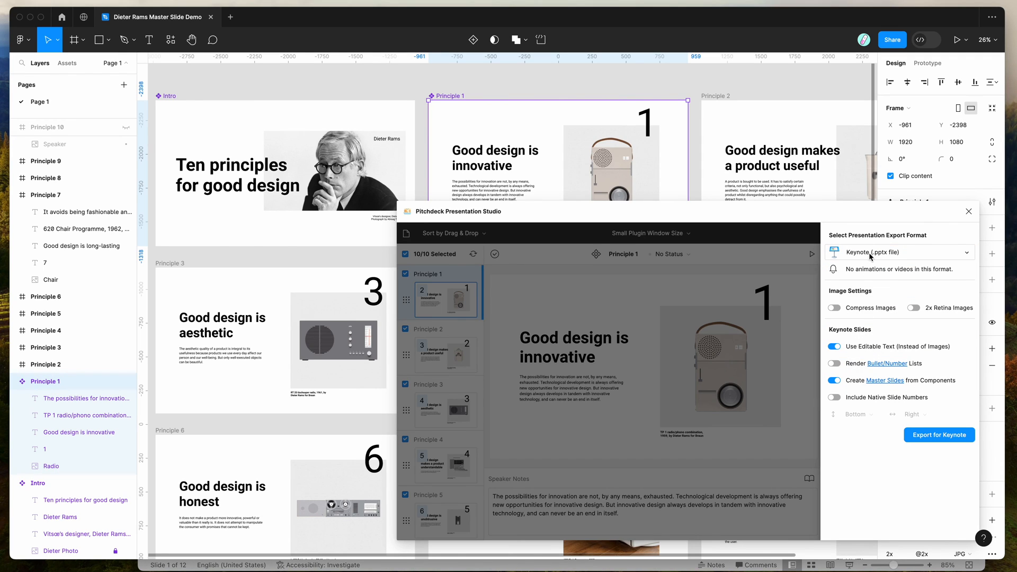
{"action": "left_click", "coordinate": [900, 252]}
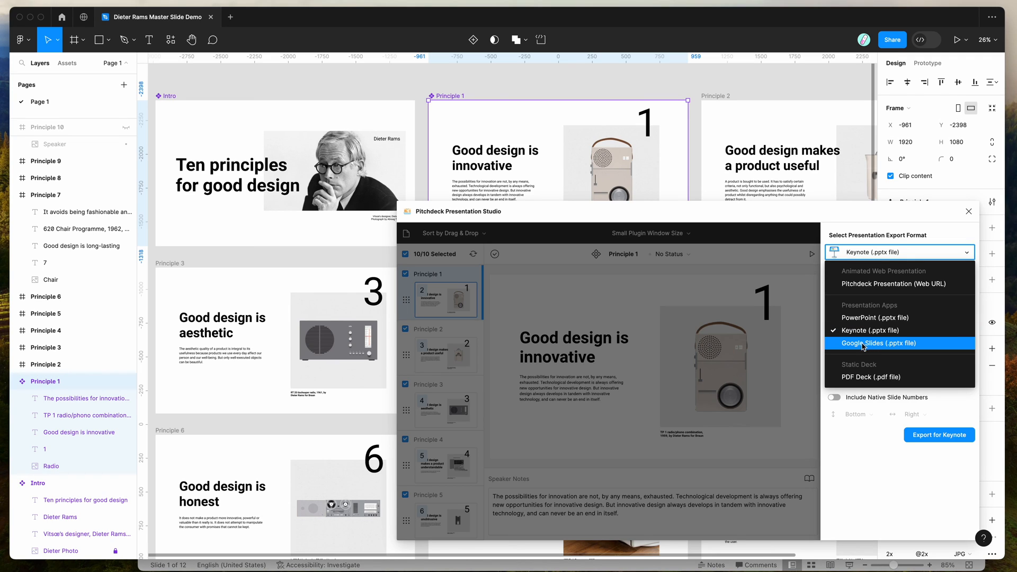
{"action": "mouse_move", "coordinate": [898, 331]}
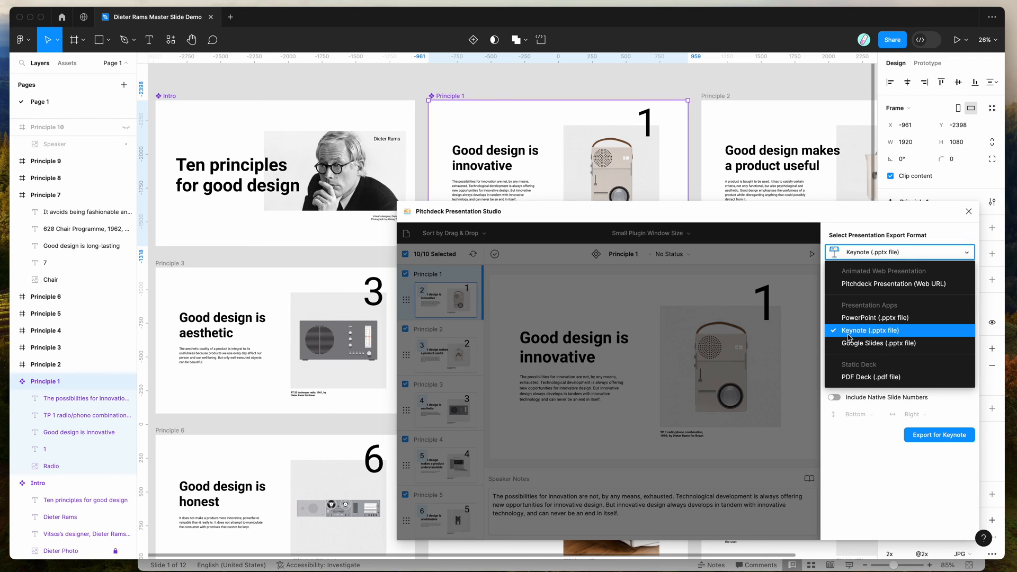
{"action": "mouse_move", "coordinate": [872, 337]}
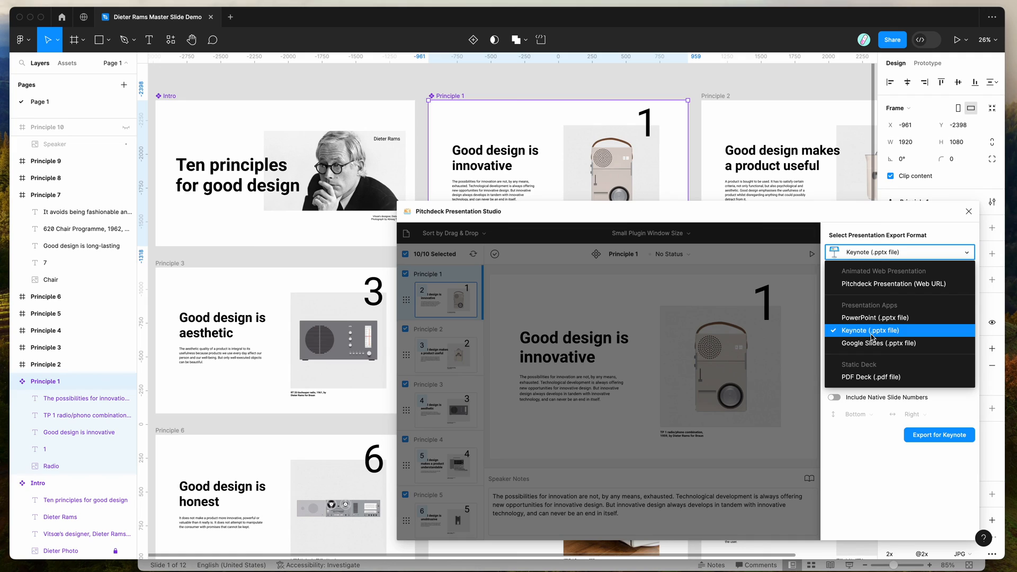
{"action": "mouse_move", "coordinate": [877, 343]}
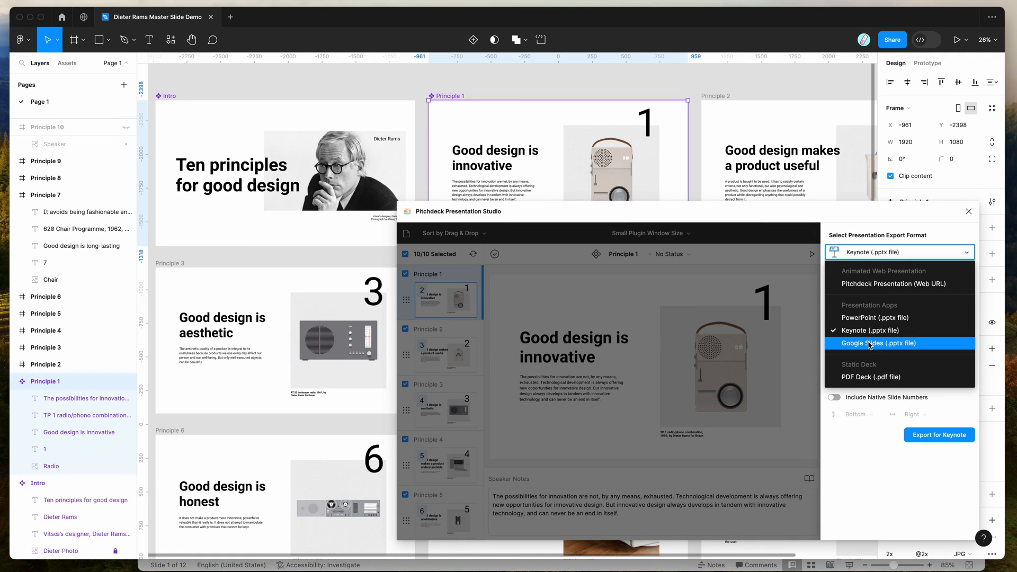
{"action": "mouse_move", "coordinate": [875, 318]}
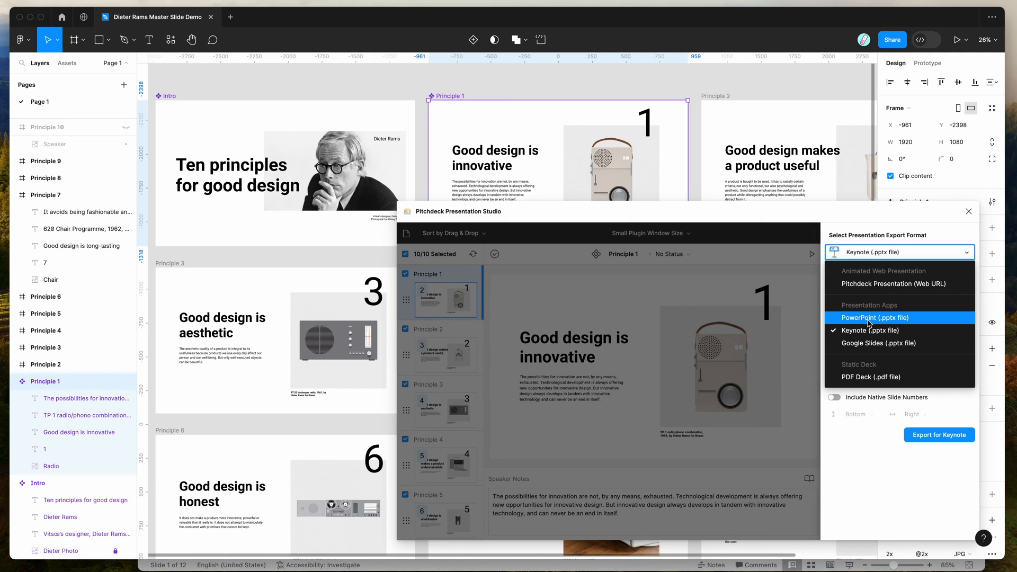
{"action": "left_click", "coordinate": [877, 317]}
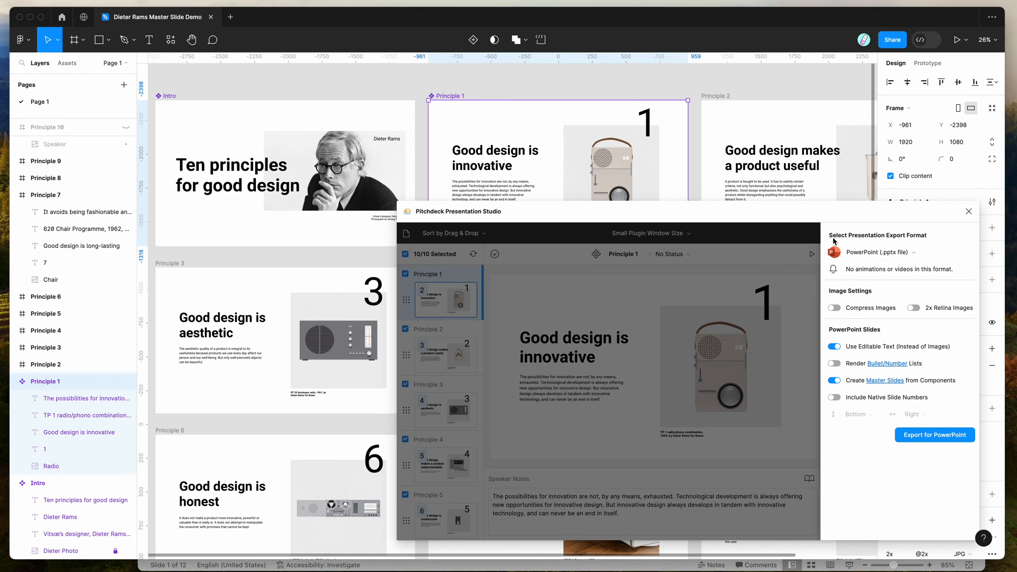
{"action": "mouse_move", "coordinate": [828, 296]}
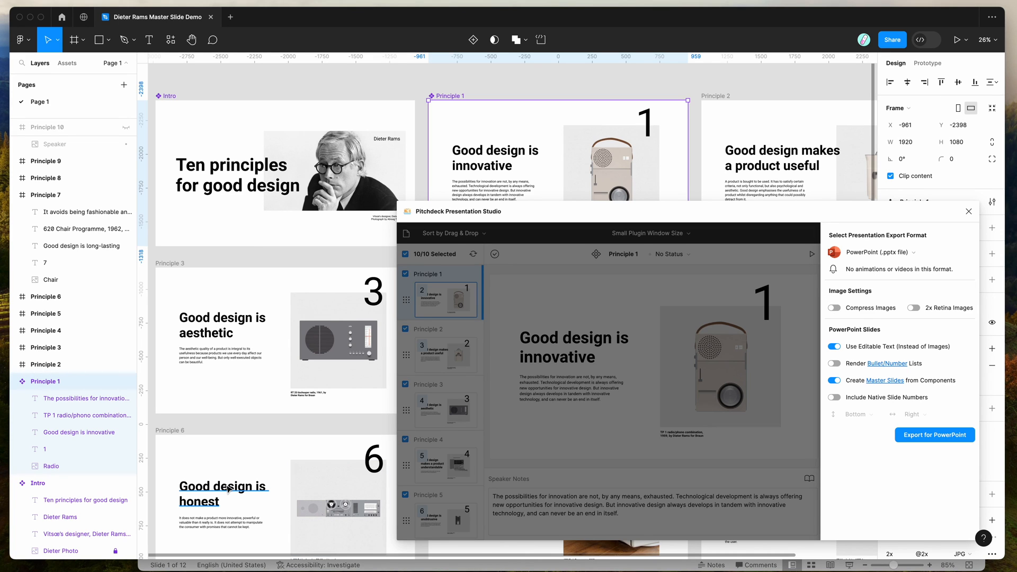
Bring the exported 3.58pm PowerPoint deck's title slide to the front
{"action": "left_click", "coordinate": [934, 434]}
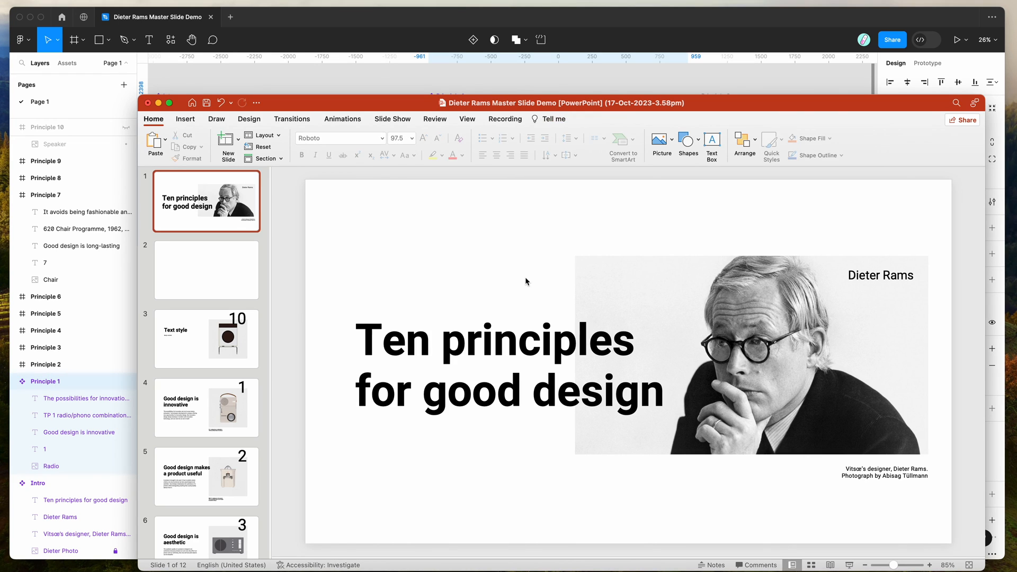
{"action": "mouse_move", "coordinate": [565, 234]}
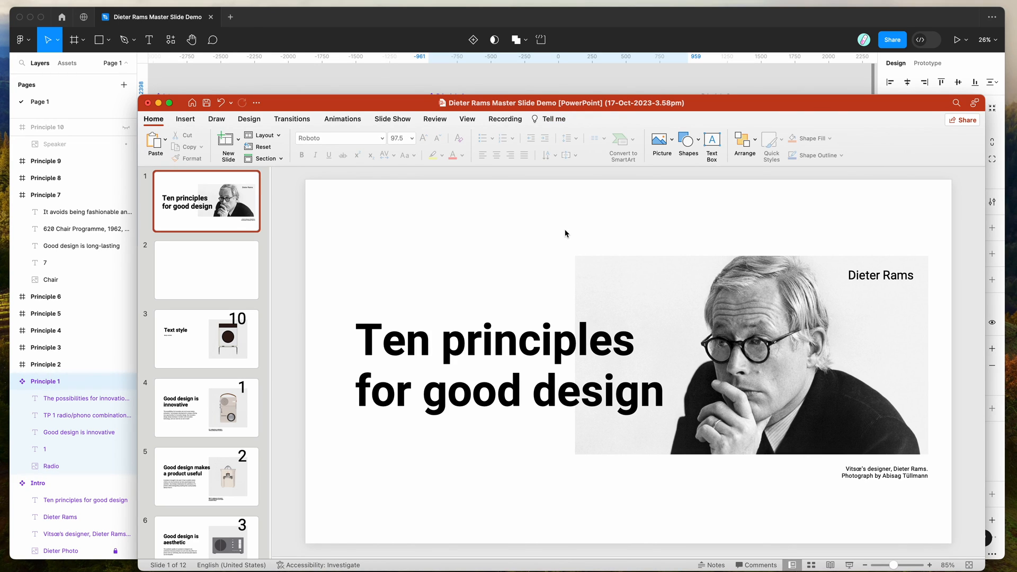
{"action": "mouse_move", "coordinate": [648, 96]}
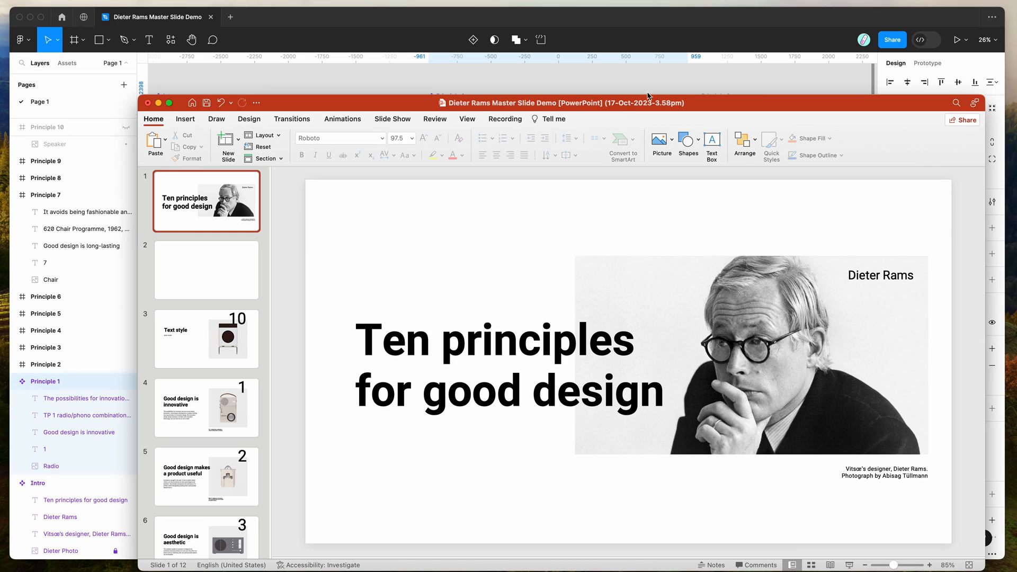